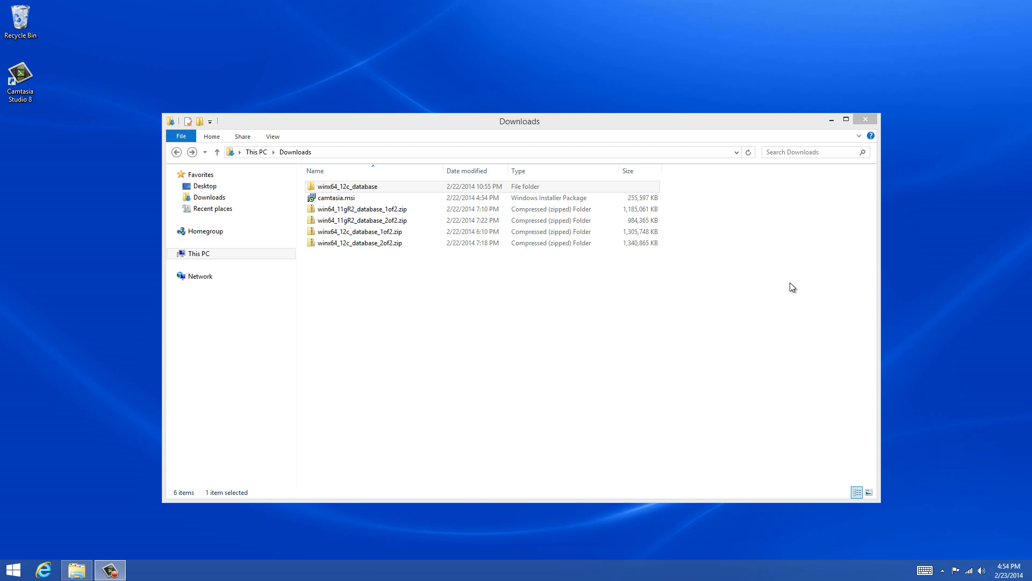
mouse_move(795, 284)
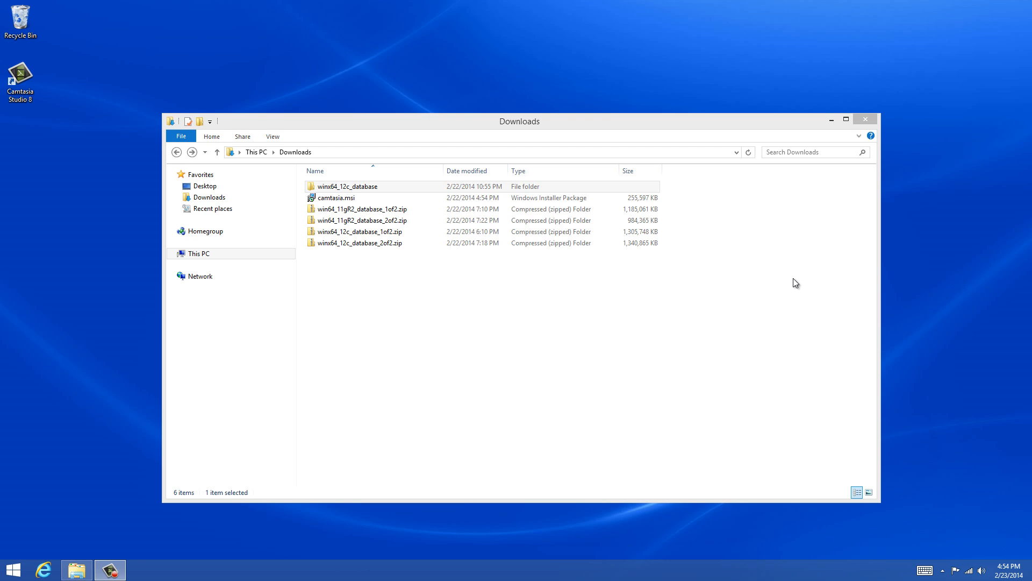
mouse_move(785, 276)
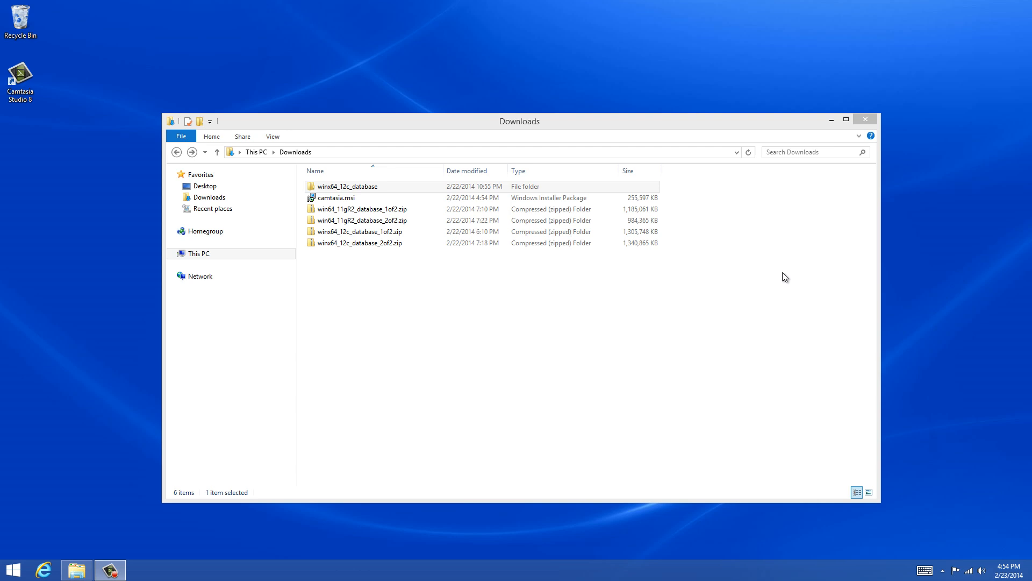
mouse_move(781, 281)
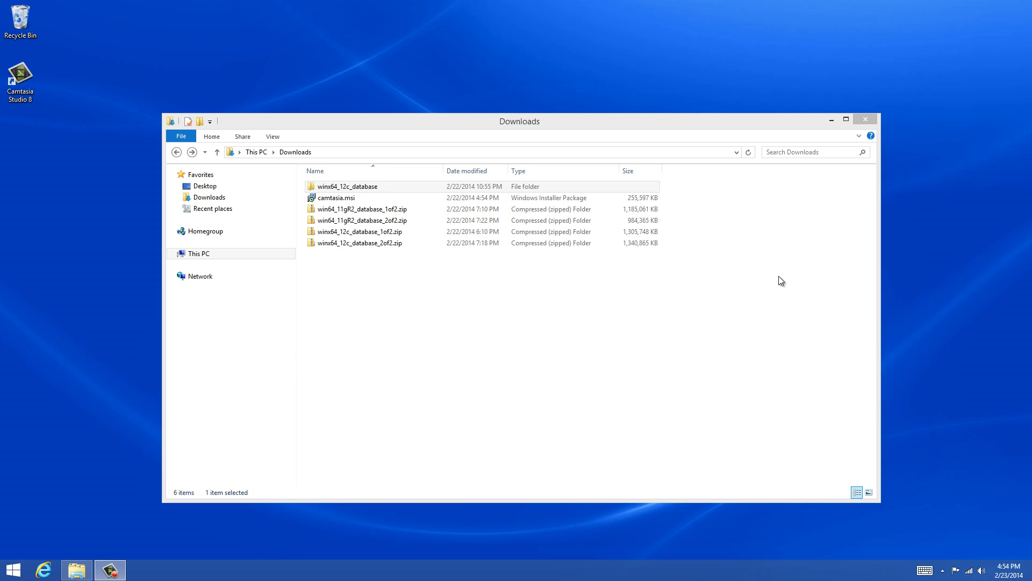
mouse_move(517, 293)
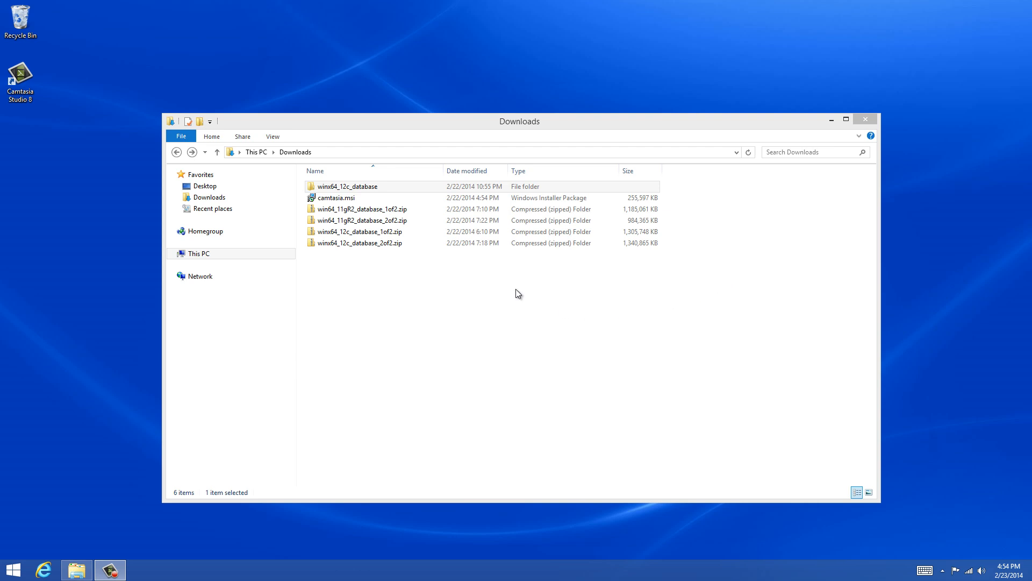
mouse_move(515, 297)
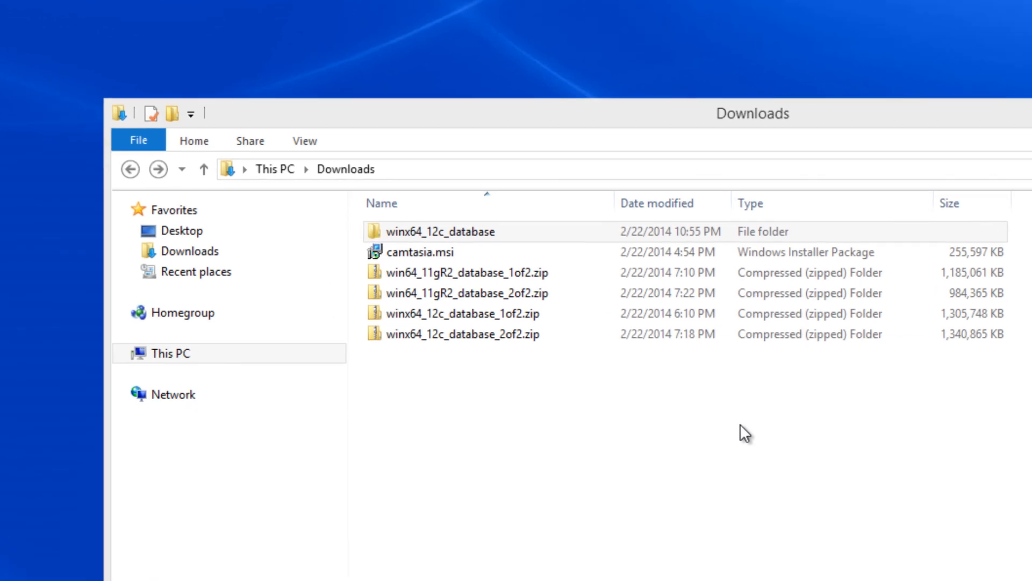
Open winx64_12c_database and its database folder to reach setup.exe.
click(421, 251)
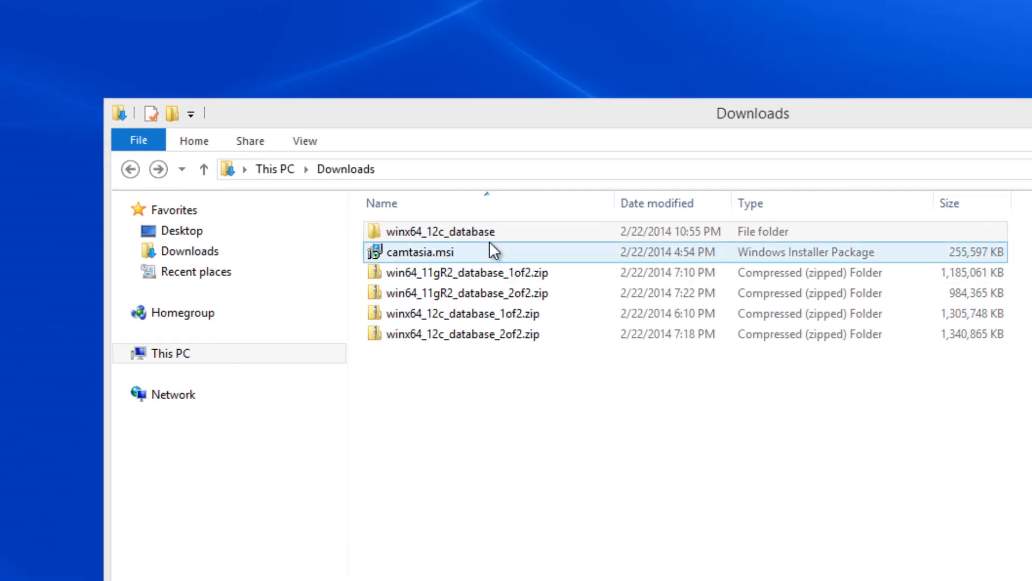
click(441, 231)
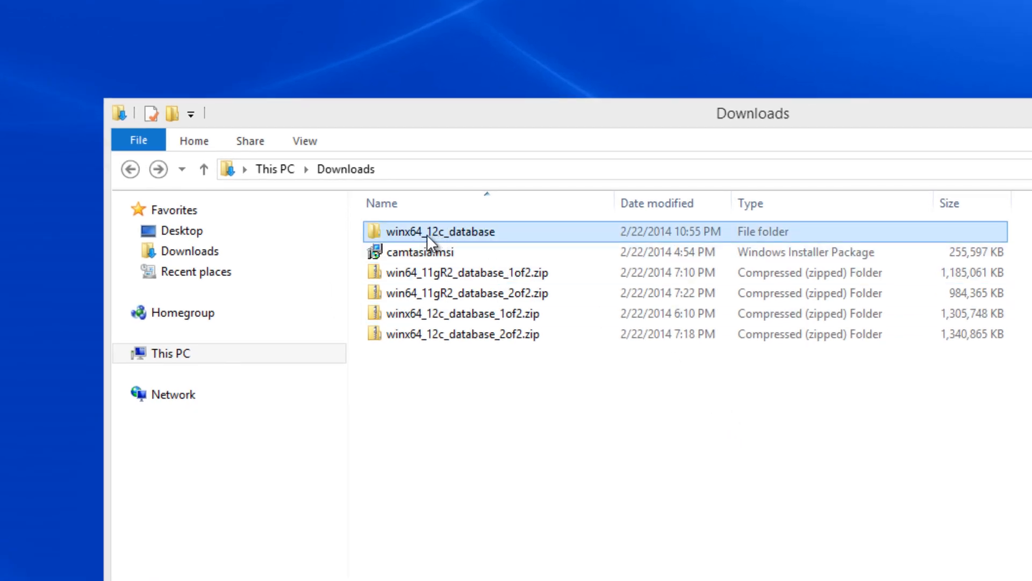
mouse_move(451, 246)
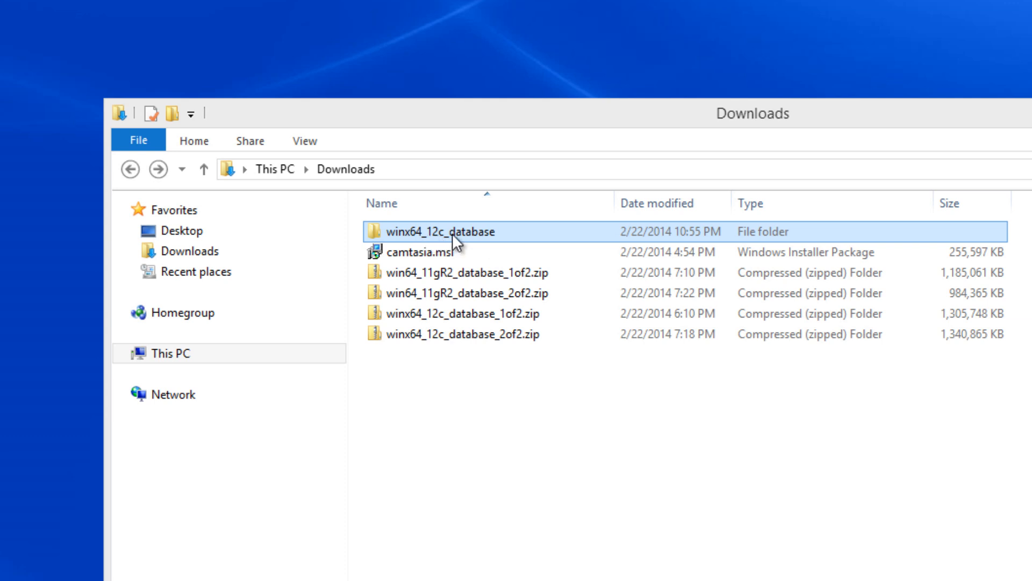
mouse_move(495, 241)
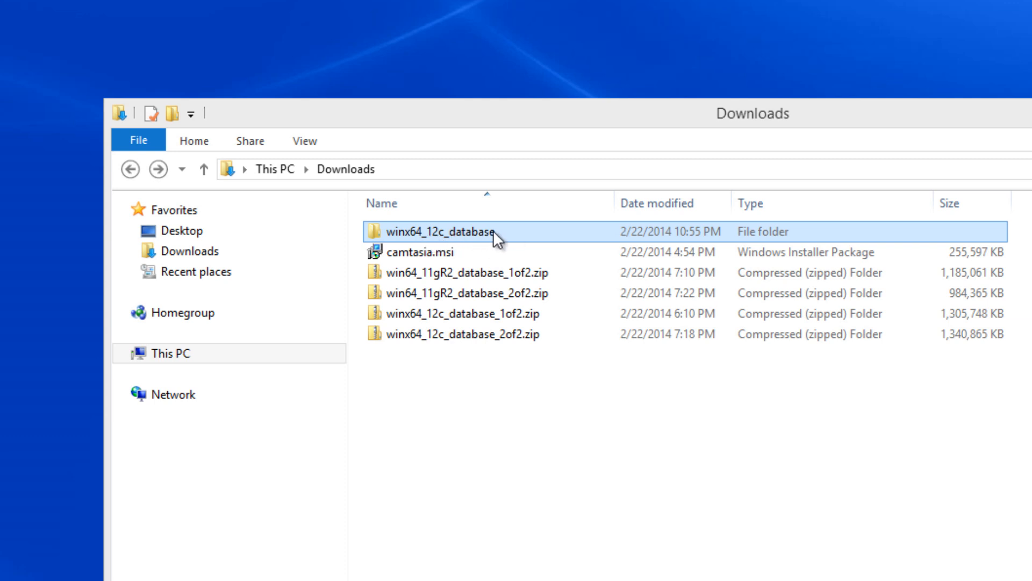
double_click(436, 231)
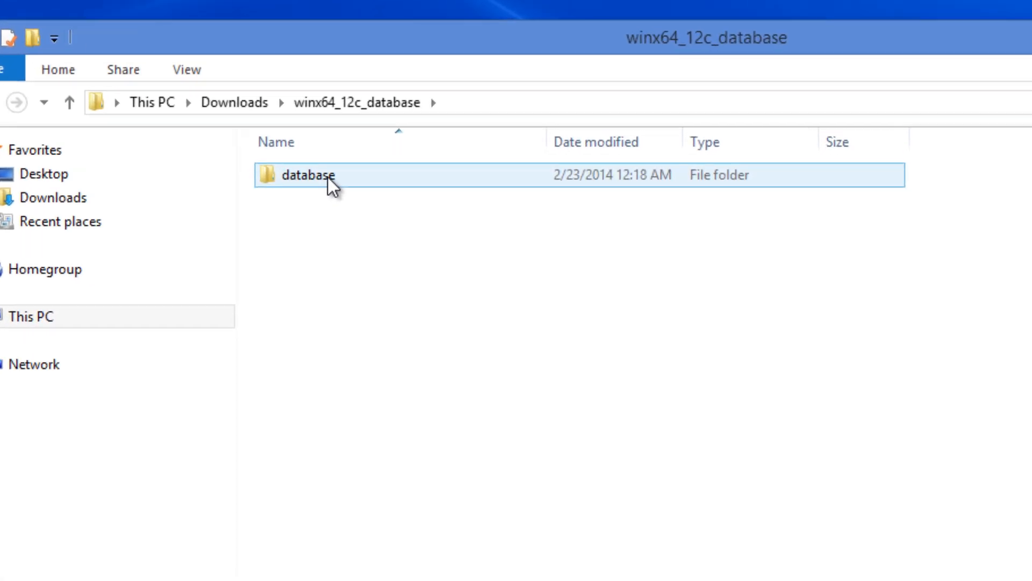
double_click(307, 174)
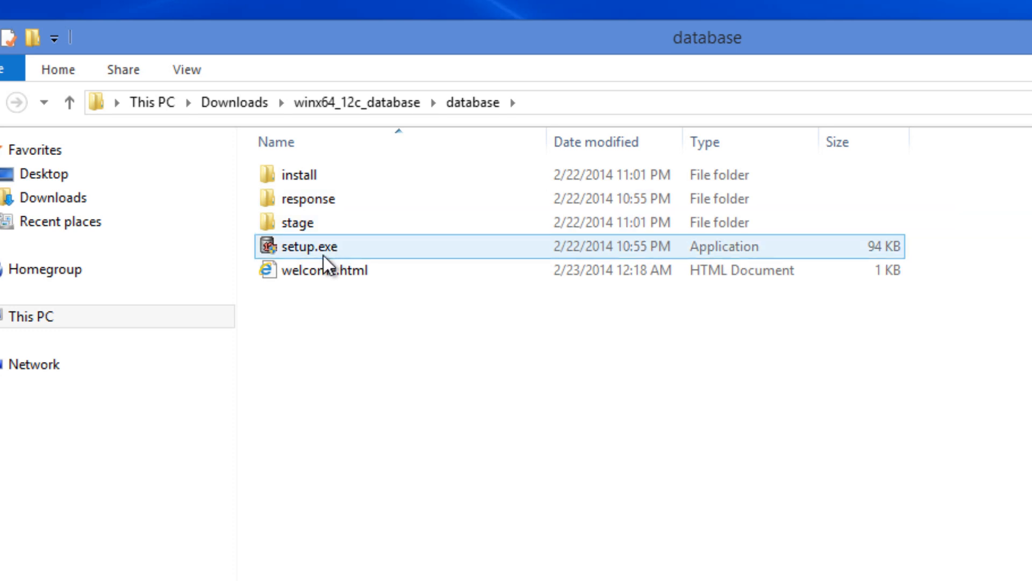
mouse_move(328, 264)
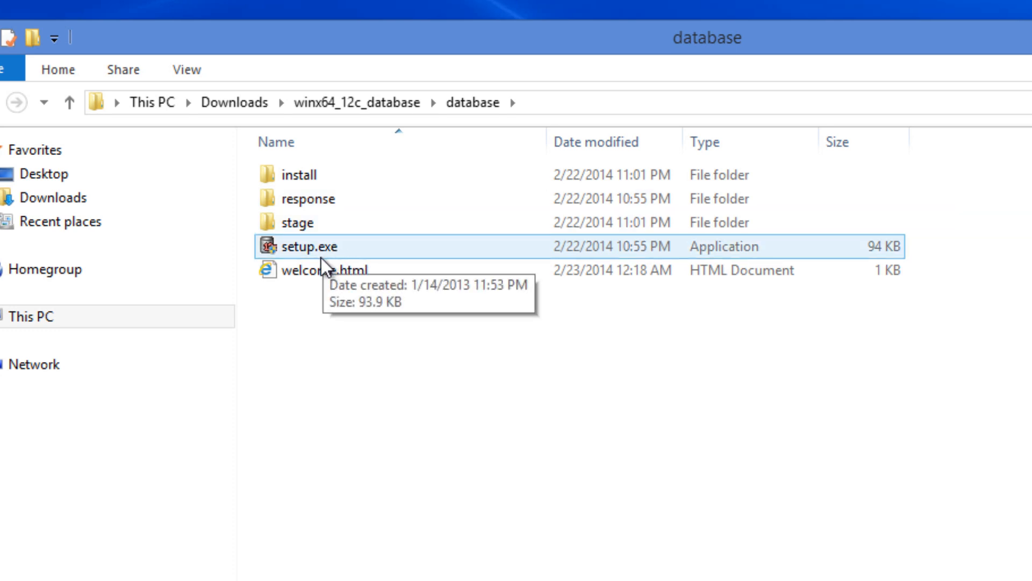
mouse_move(327, 264)
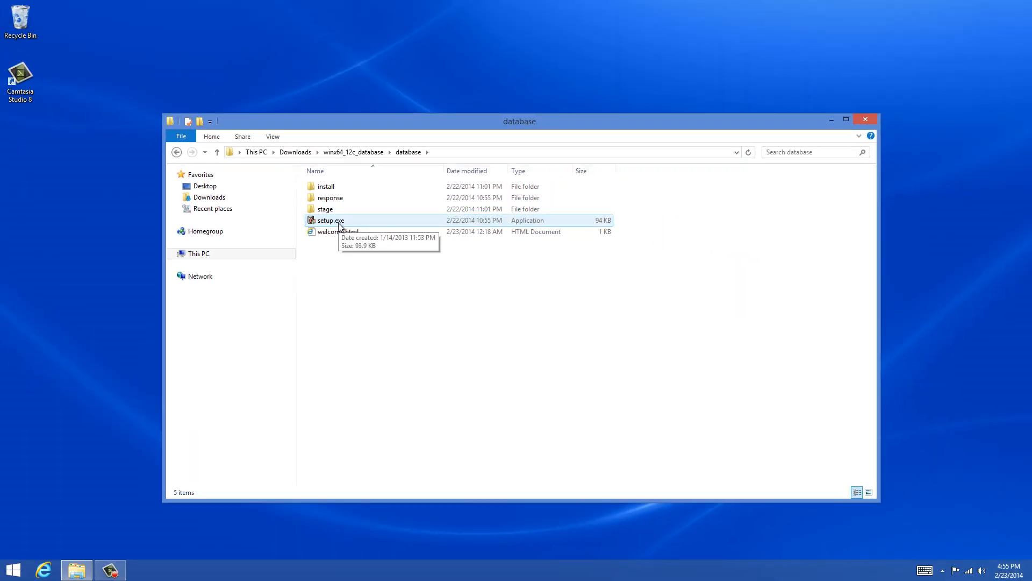
Run setup.exe and wait for Oracle Universal Installer to open at Configure Security Updates.
double_click(329, 220)
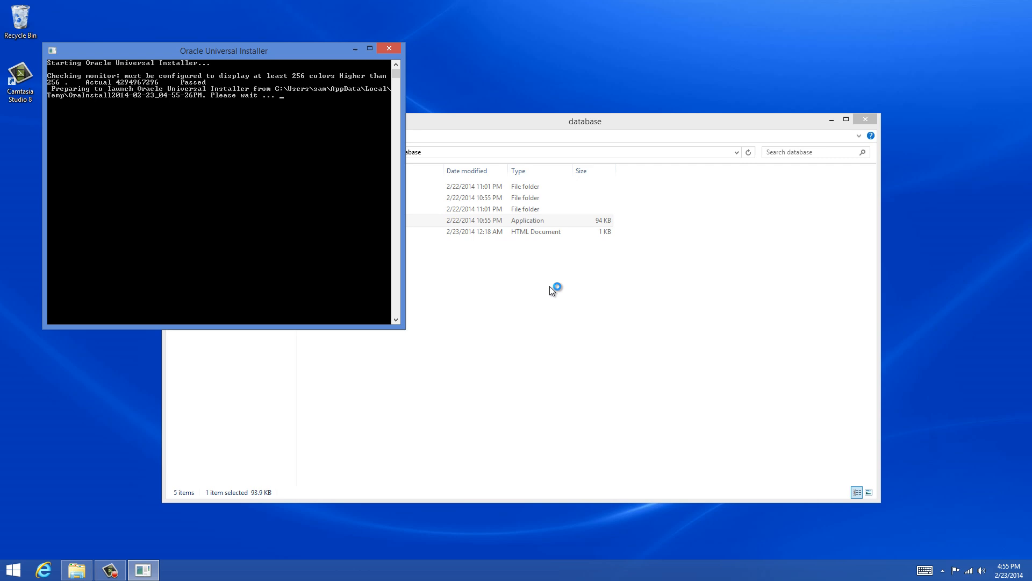
mouse_move(551, 291)
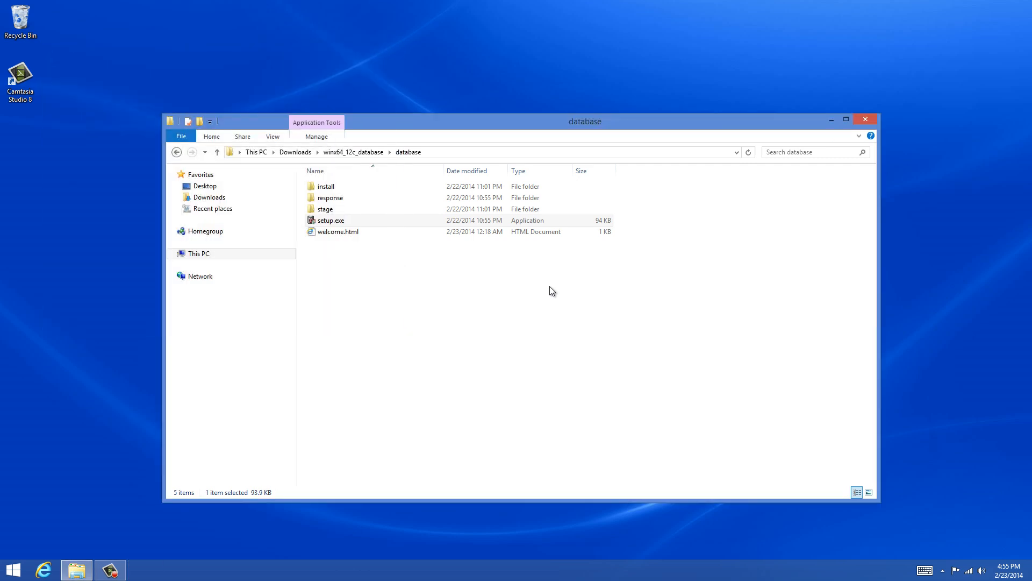
double_click(331, 220)
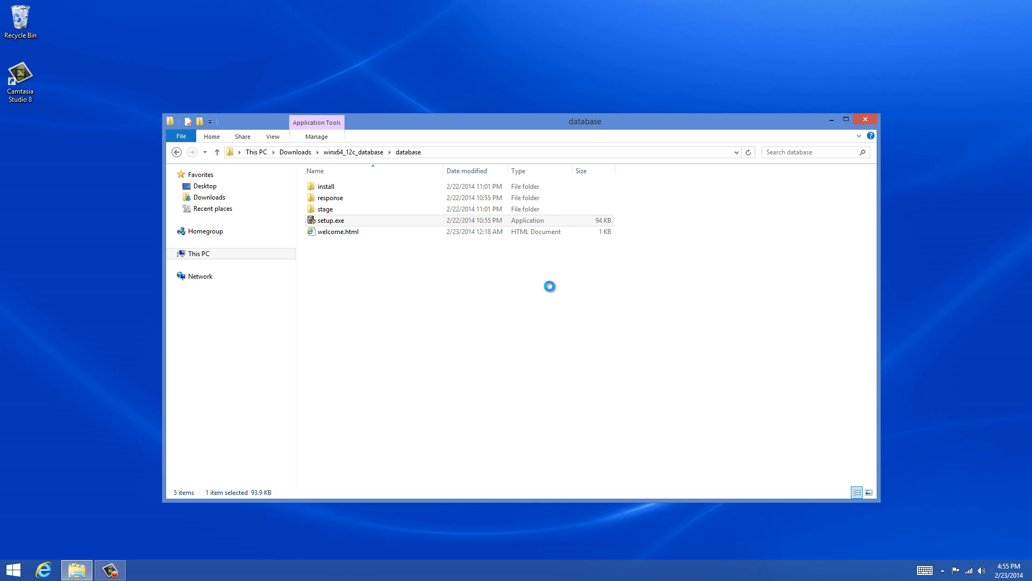
double_click(331, 220)
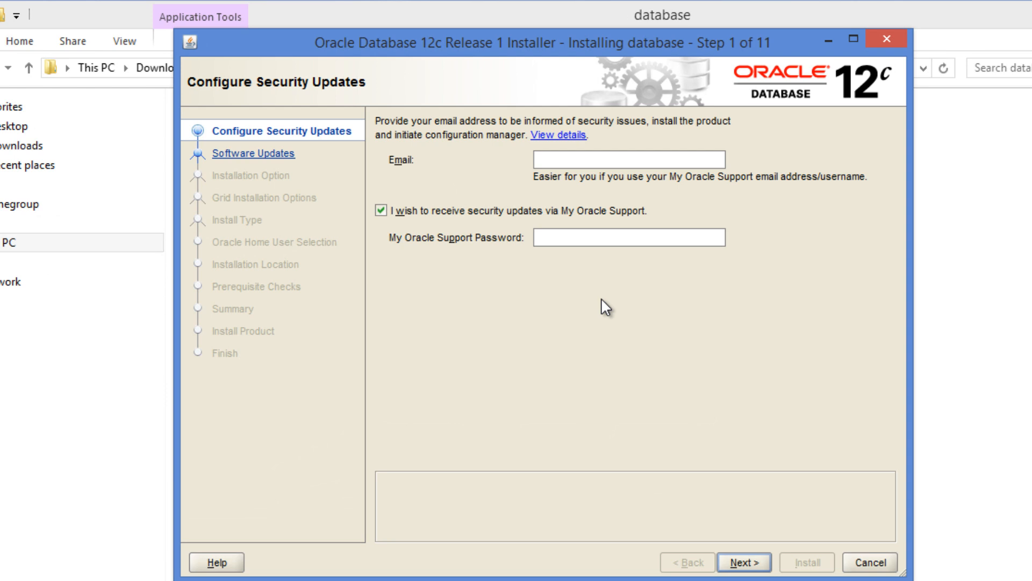
mouse_move(568, 318)
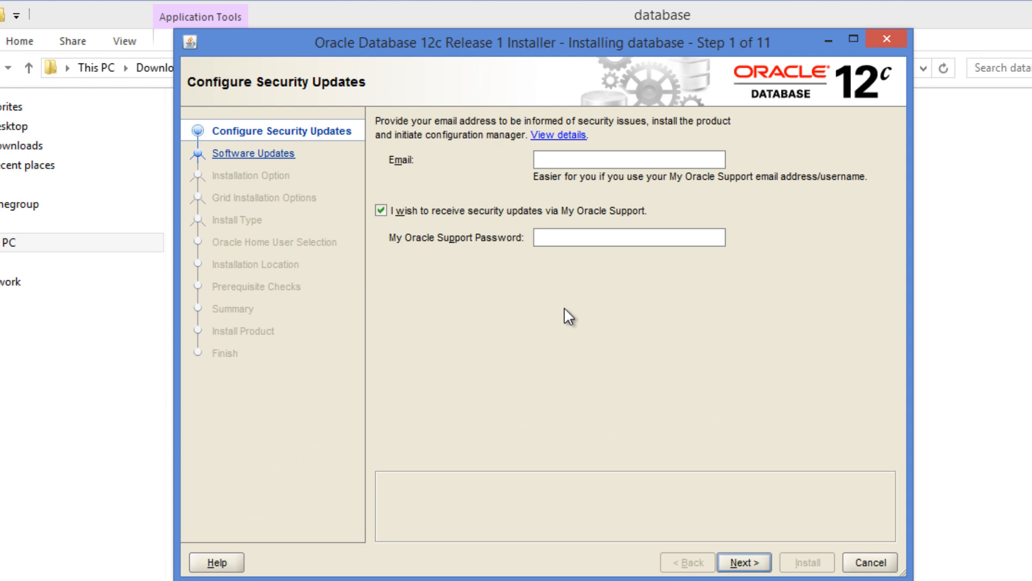
mouse_move(565, 314)
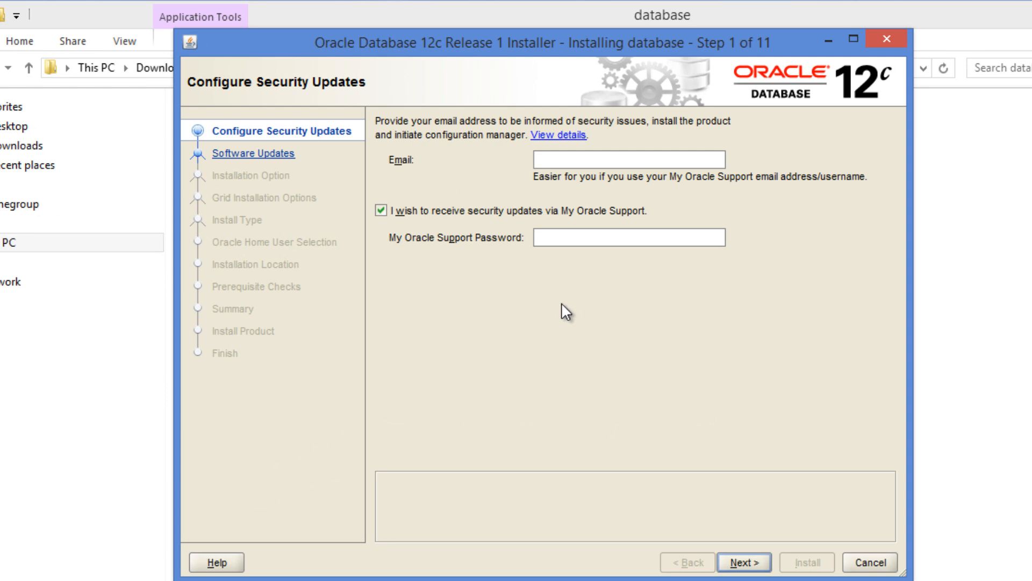
mouse_move(527, 297)
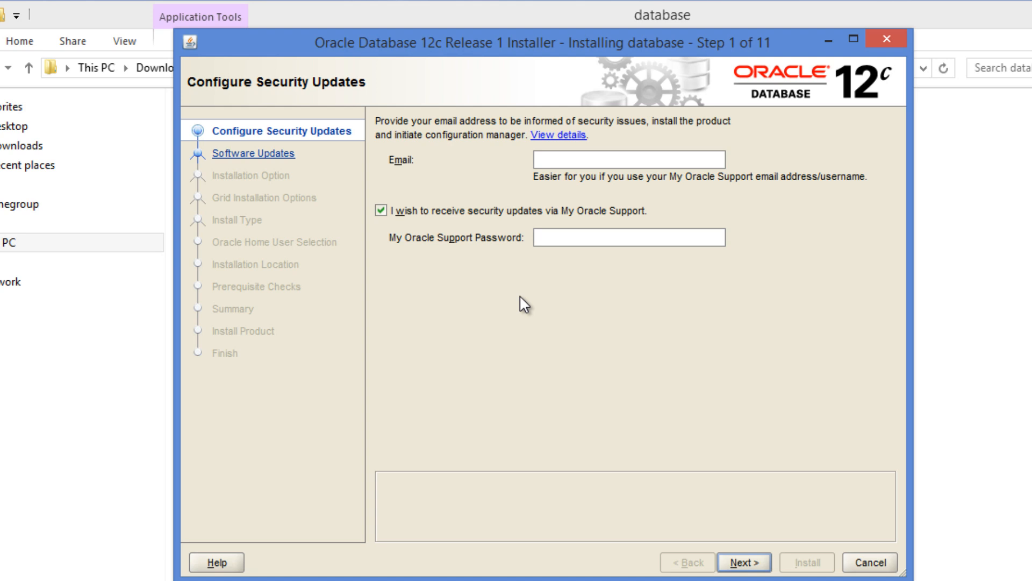
mouse_move(512, 292)
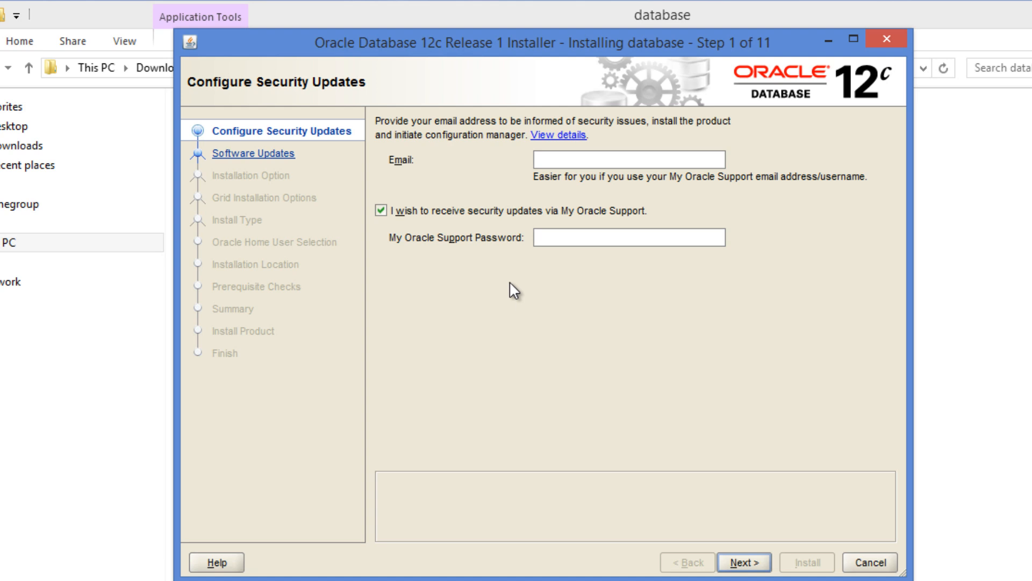
mouse_move(502, 298)
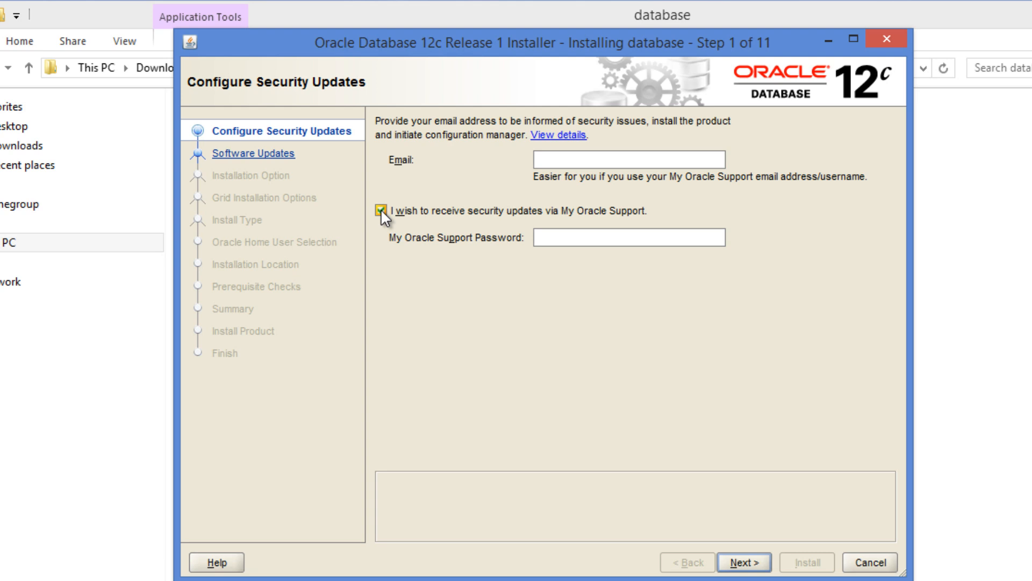
Decline security updates with no email and accept the 'Email Address Not Specified' warning.
click(380, 210)
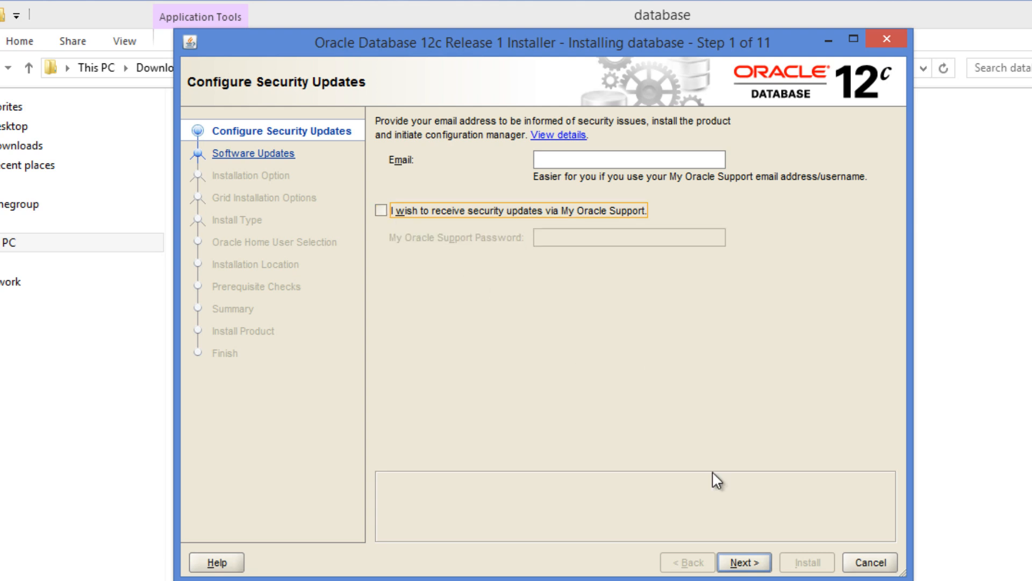
click(743, 562)
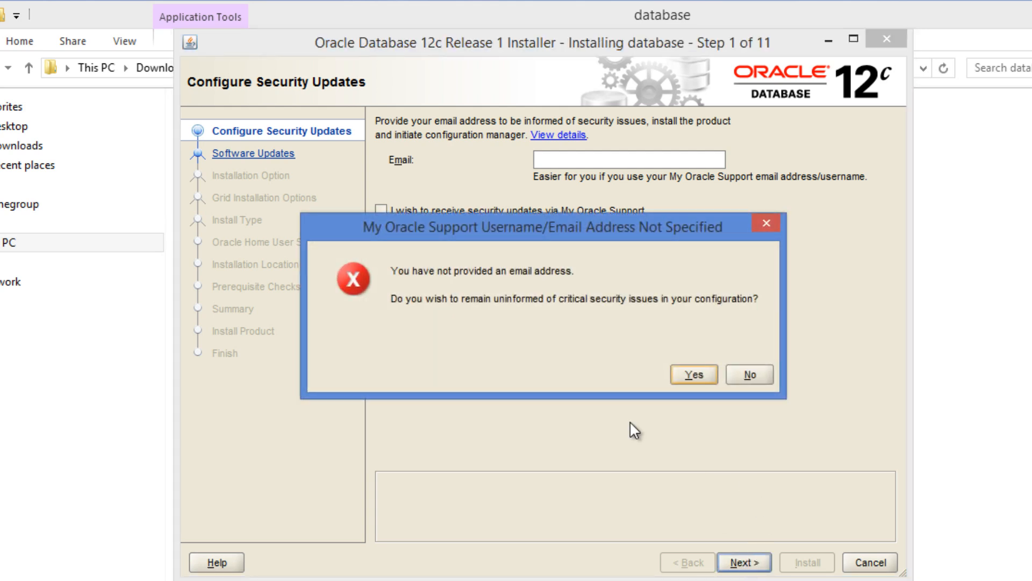
mouse_move(692, 388)
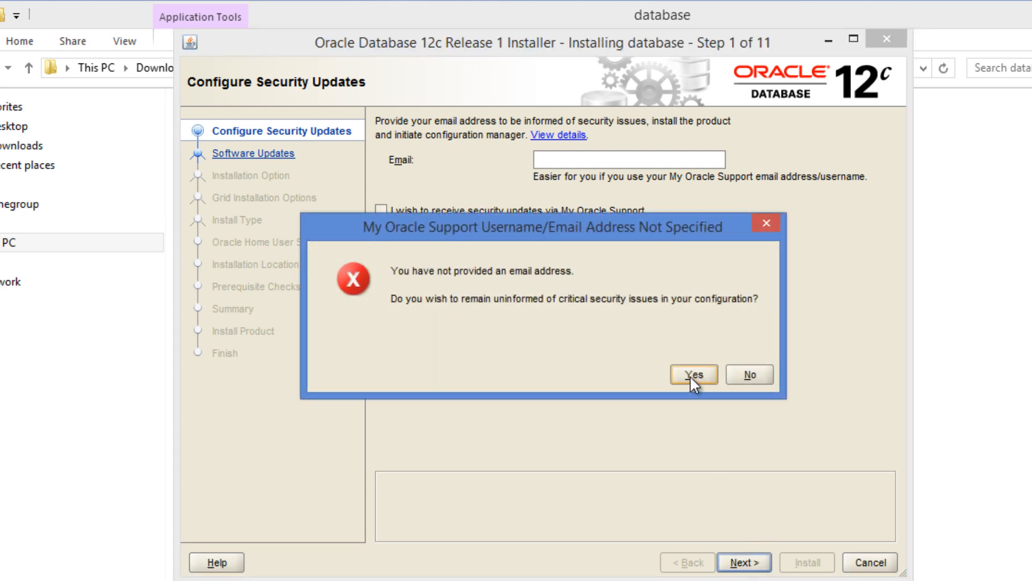
click(693, 374)
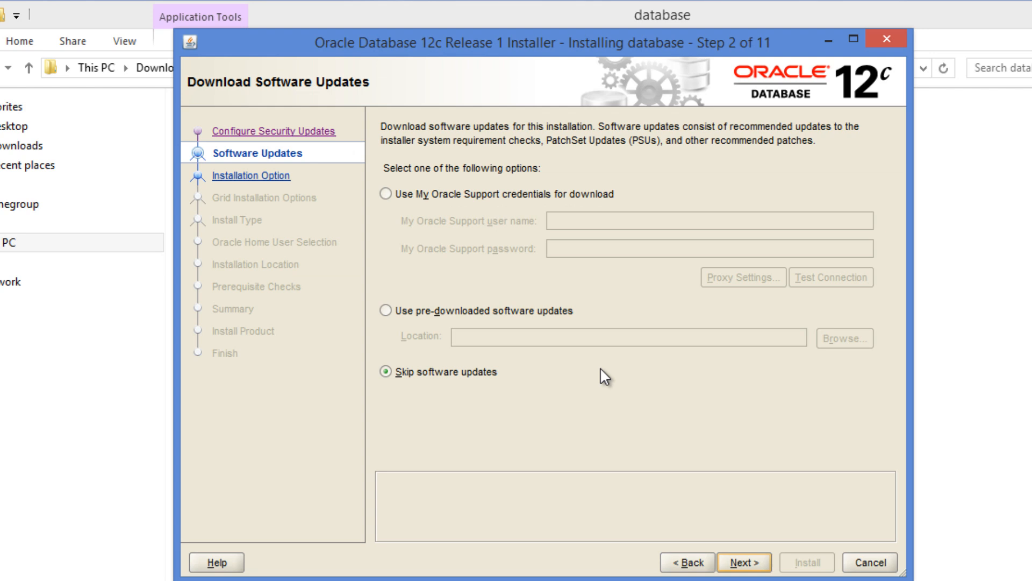
mouse_move(602, 375)
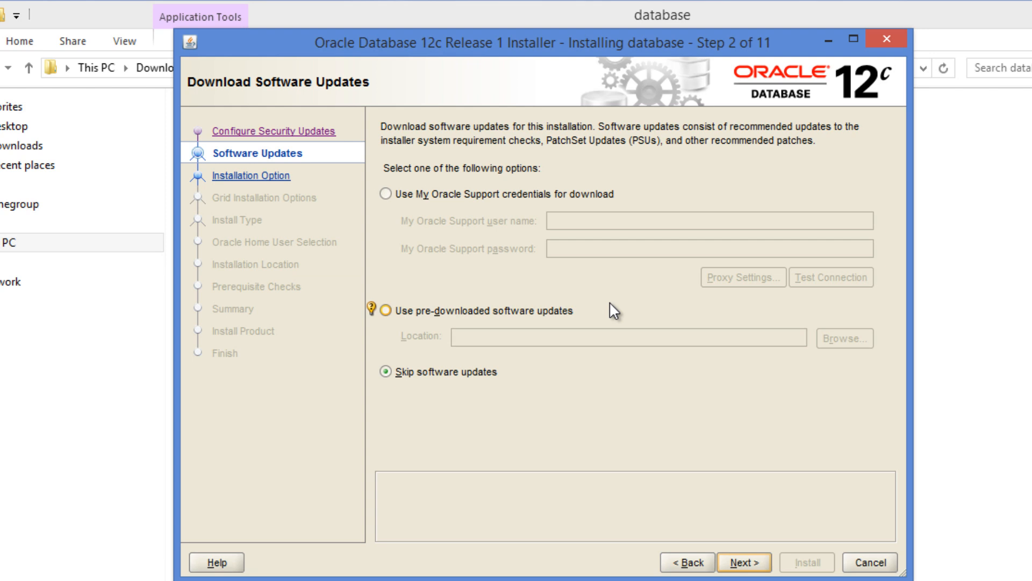
mouse_move(615, 313)
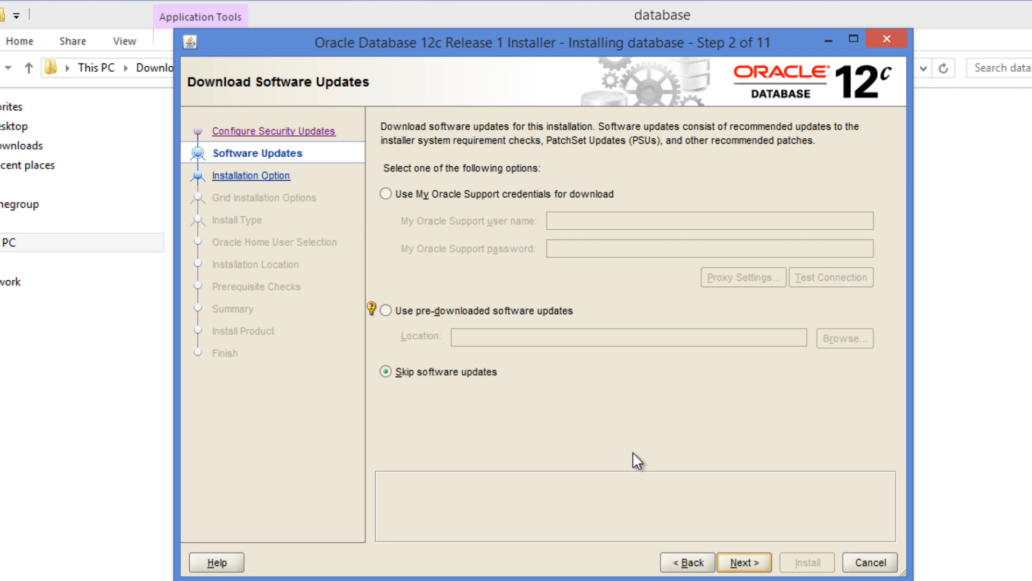
Skip software updates and advance to the Installation Option step after verification.
click(744, 562)
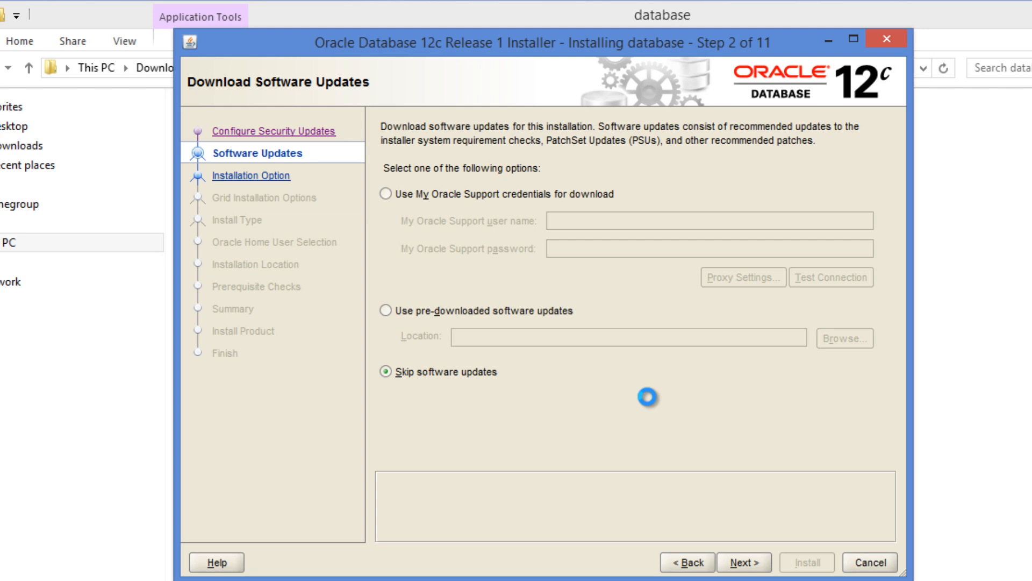
click(744, 561)
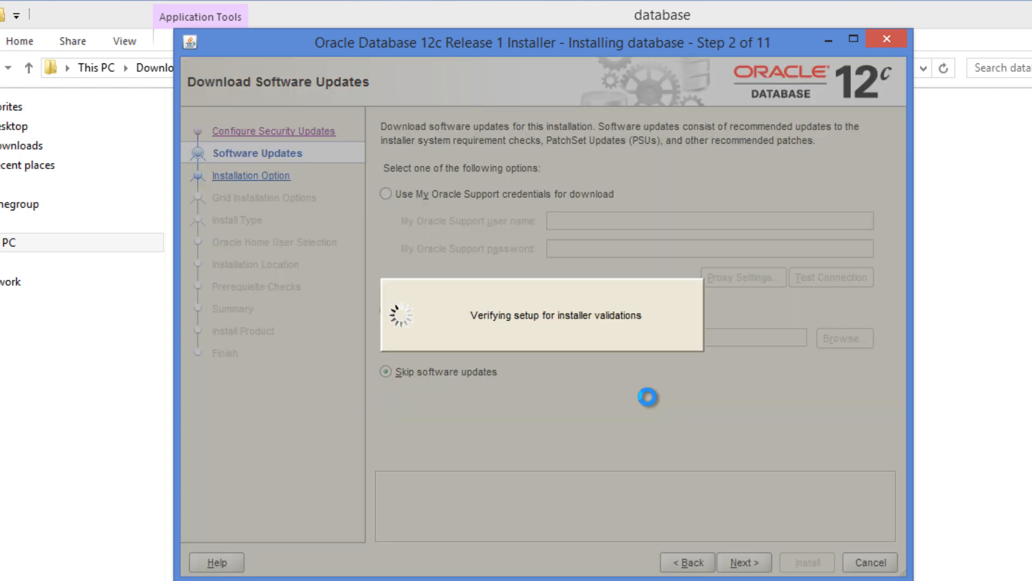
click(744, 563)
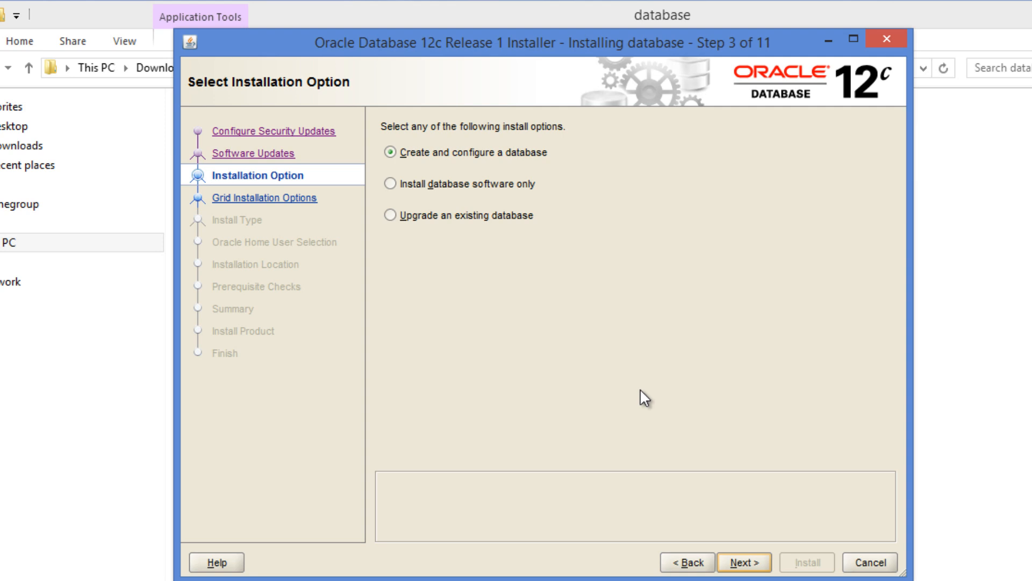
mouse_move(428, 174)
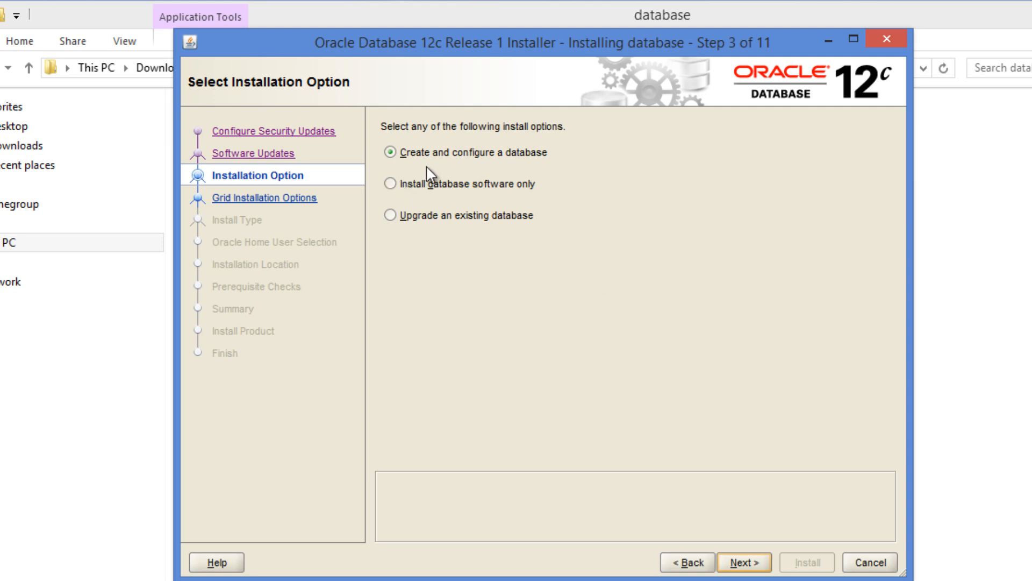
mouse_move(438, 207)
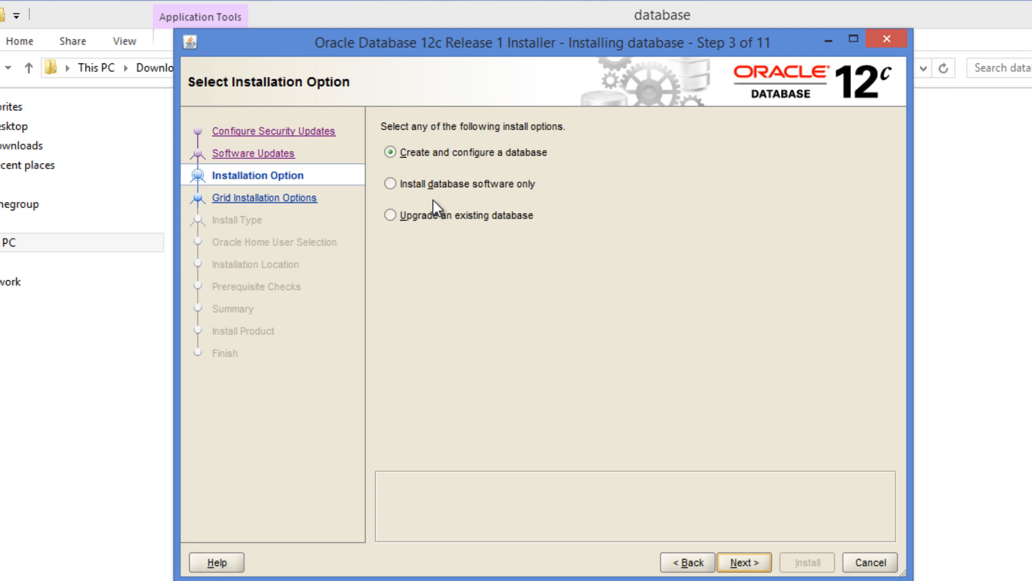
mouse_move(437, 238)
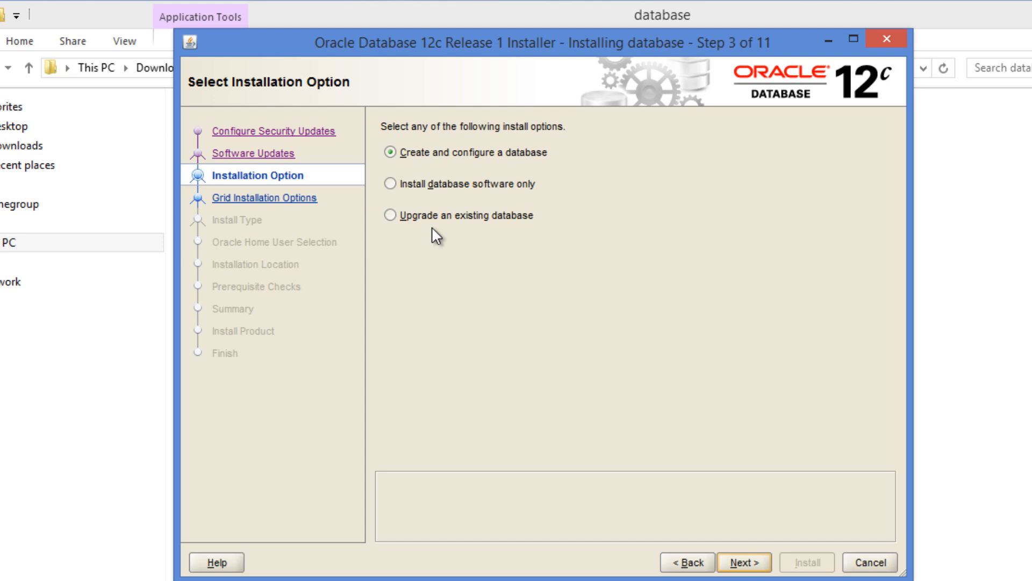
mouse_move(540, 194)
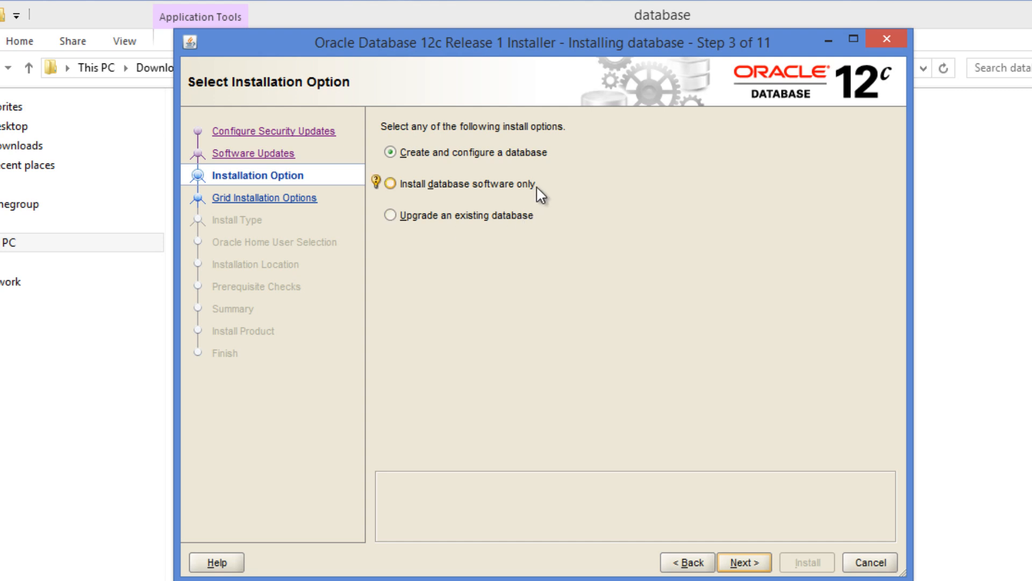
mouse_move(618, 207)
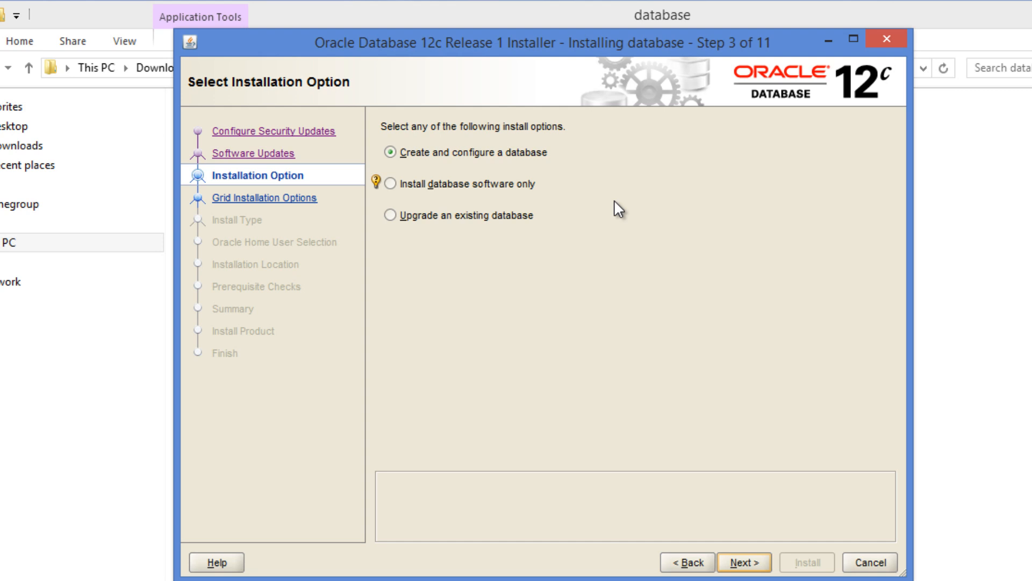
mouse_move(598, 206)
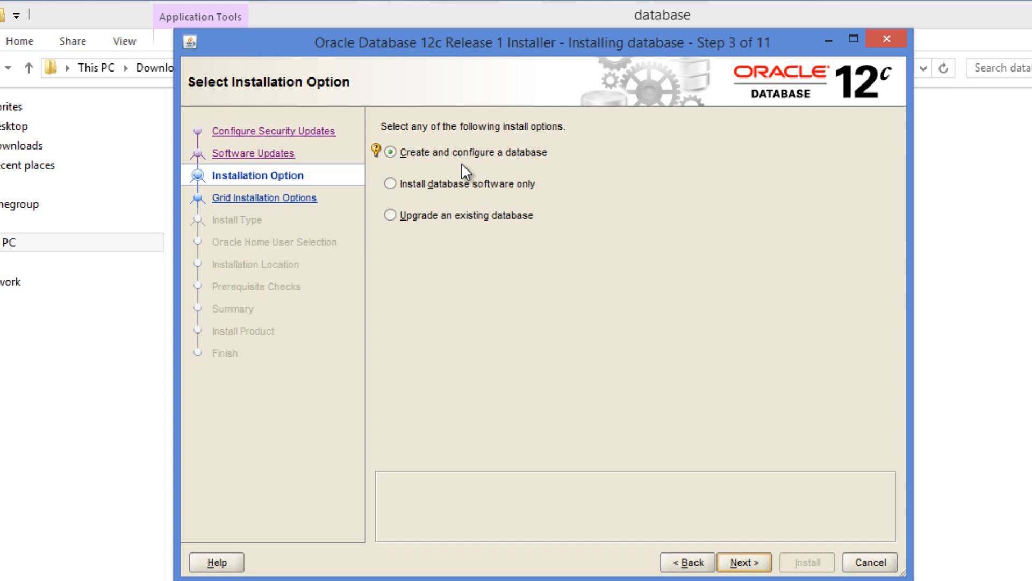
mouse_move(428, 237)
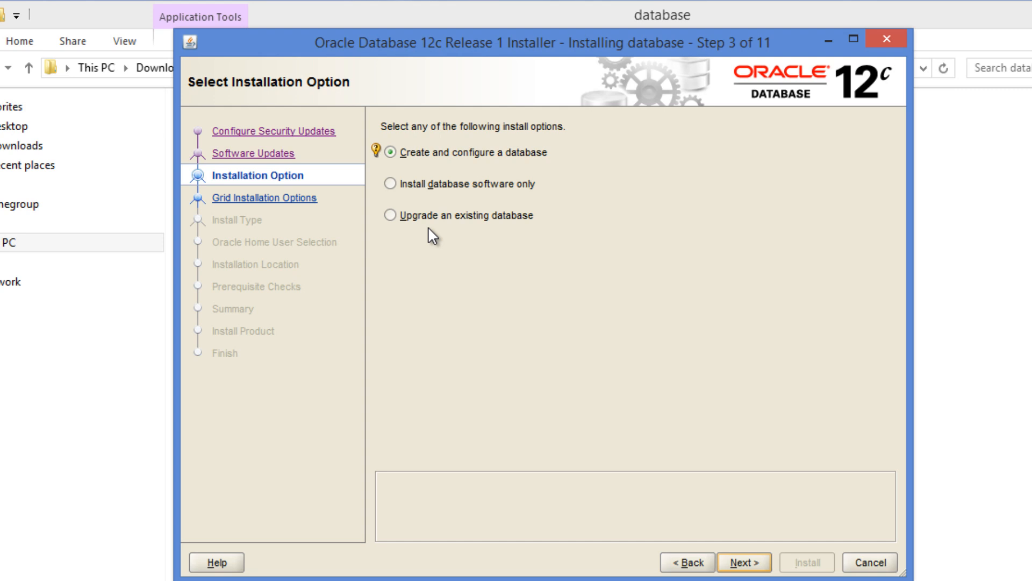
mouse_move(414, 190)
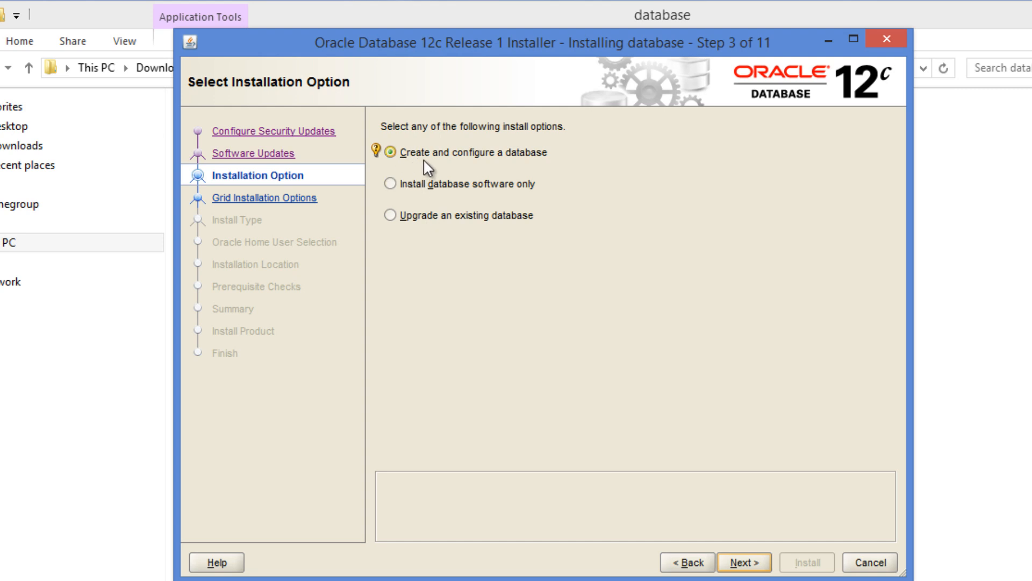
mouse_move(690, 276)
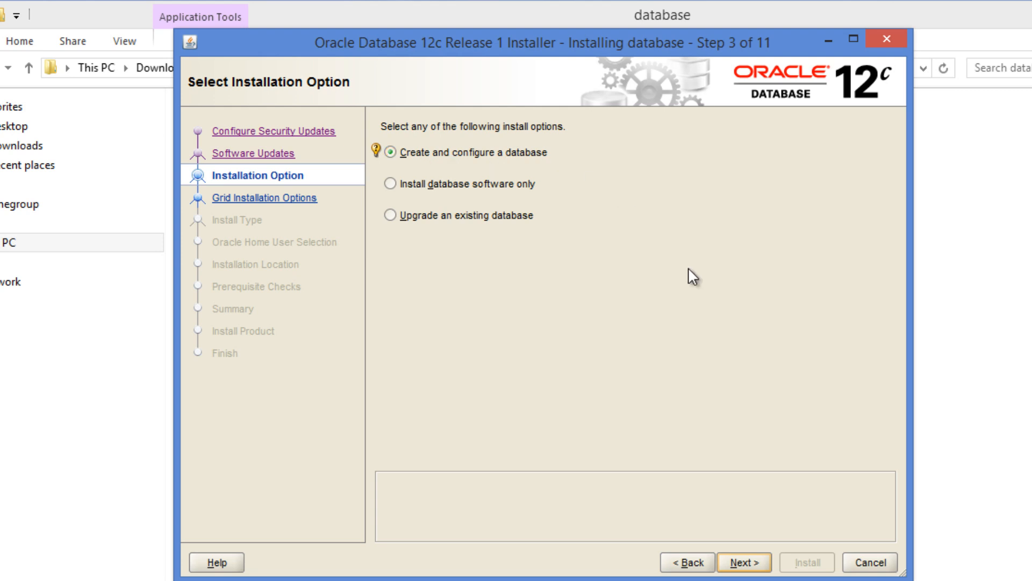
Advance from Installation Option to System Class with Desktop class selected.
click(743, 563)
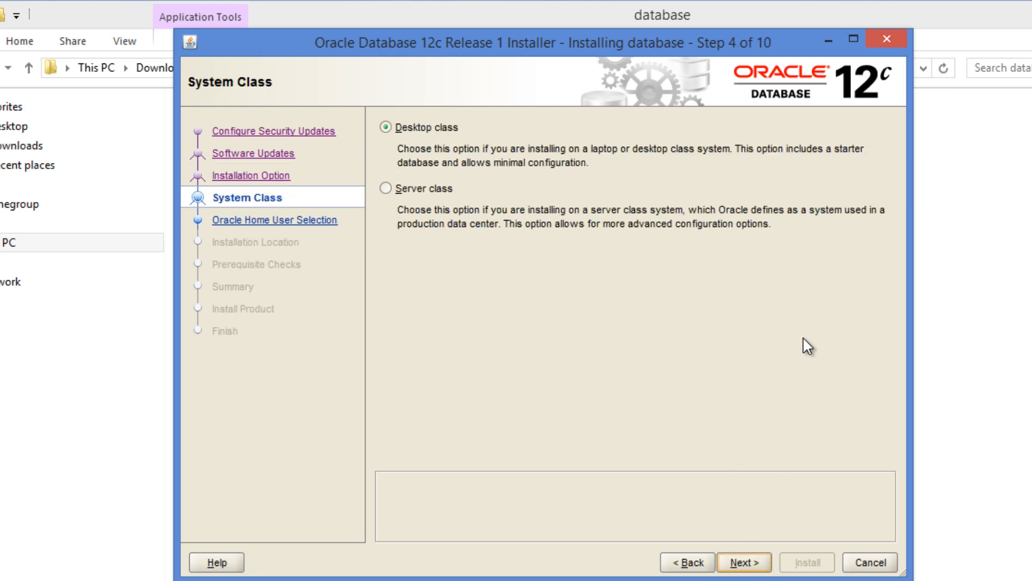
mouse_move(570, 315)
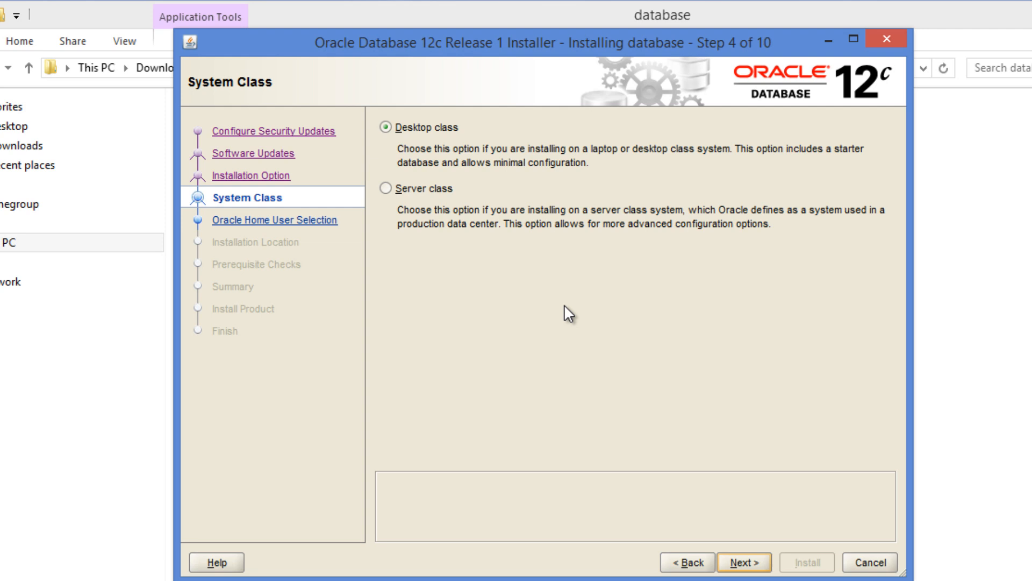
mouse_move(425, 143)
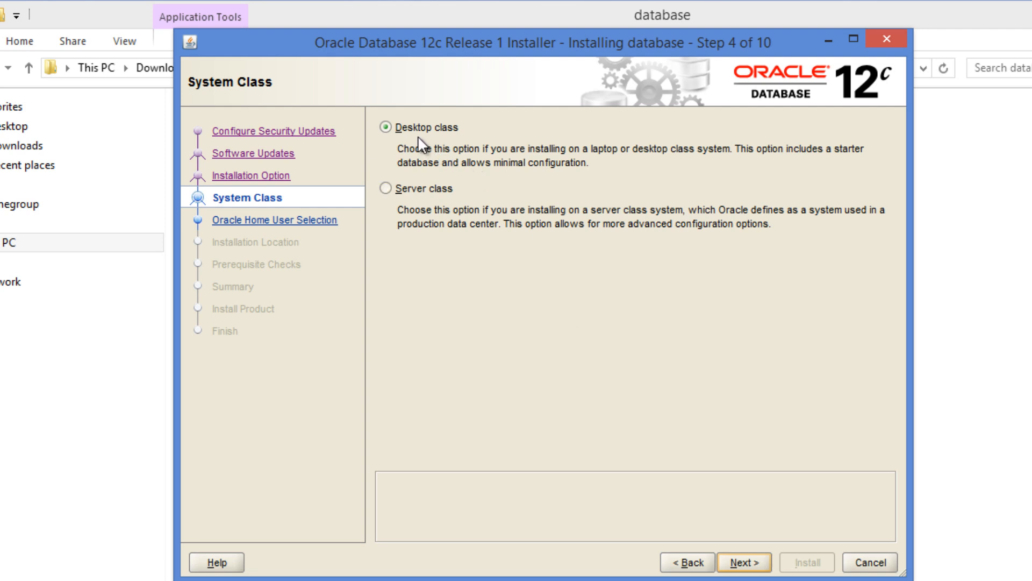
mouse_move(465, 143)
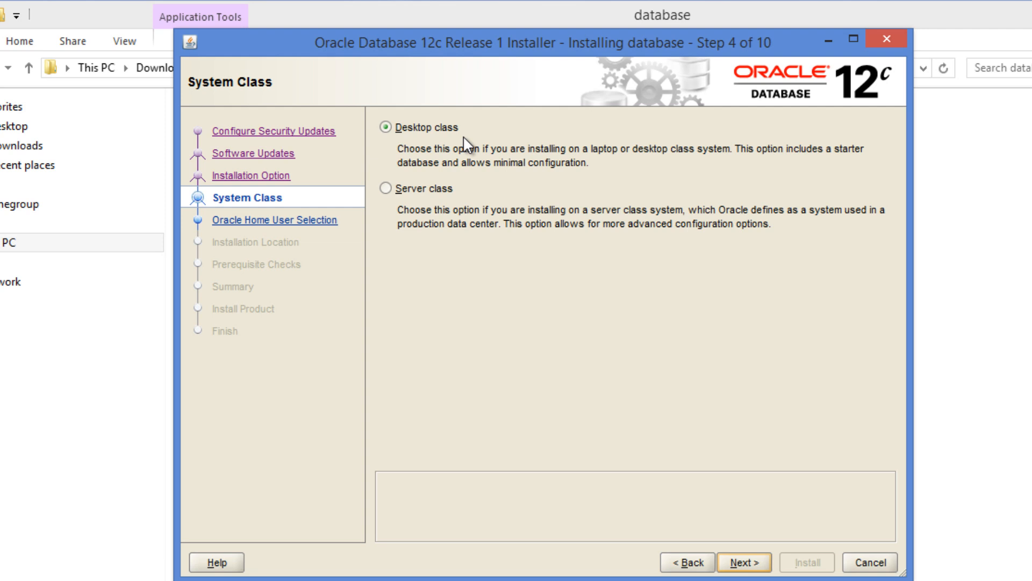
mouse_move(520, 178)
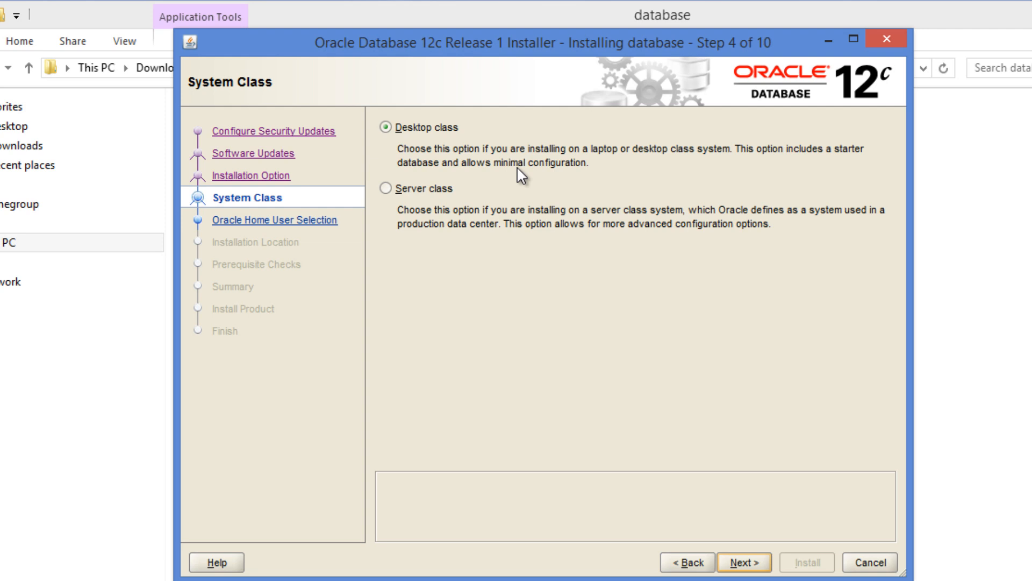
mouse_move(461, 161)
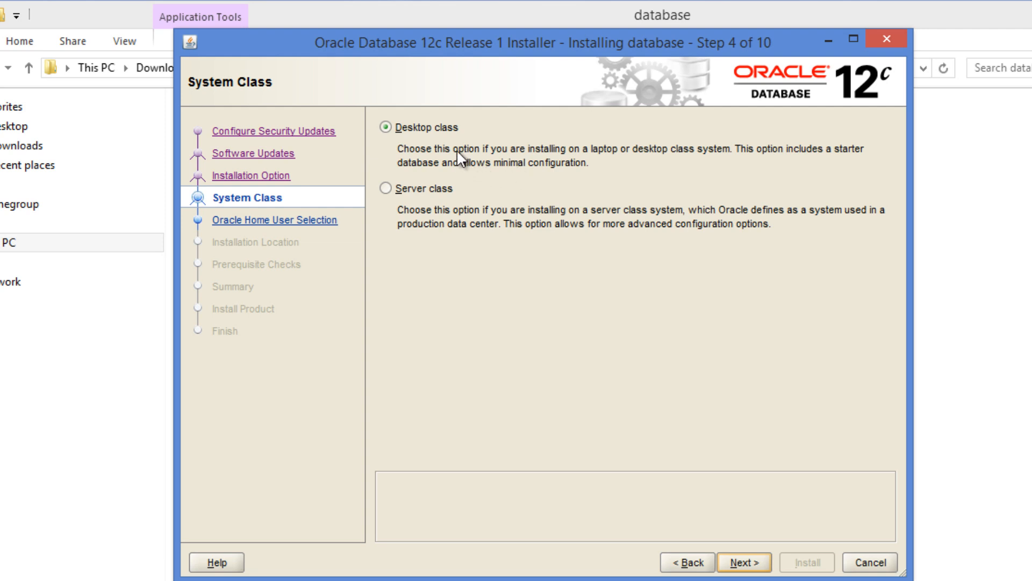
mouse_move(413, 226)
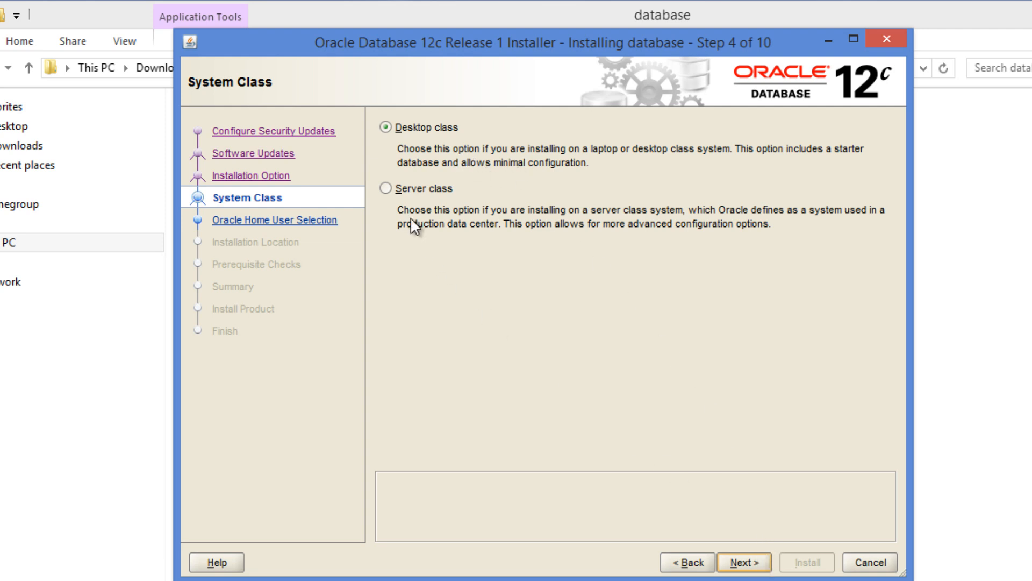
mouse_move(408, 204)
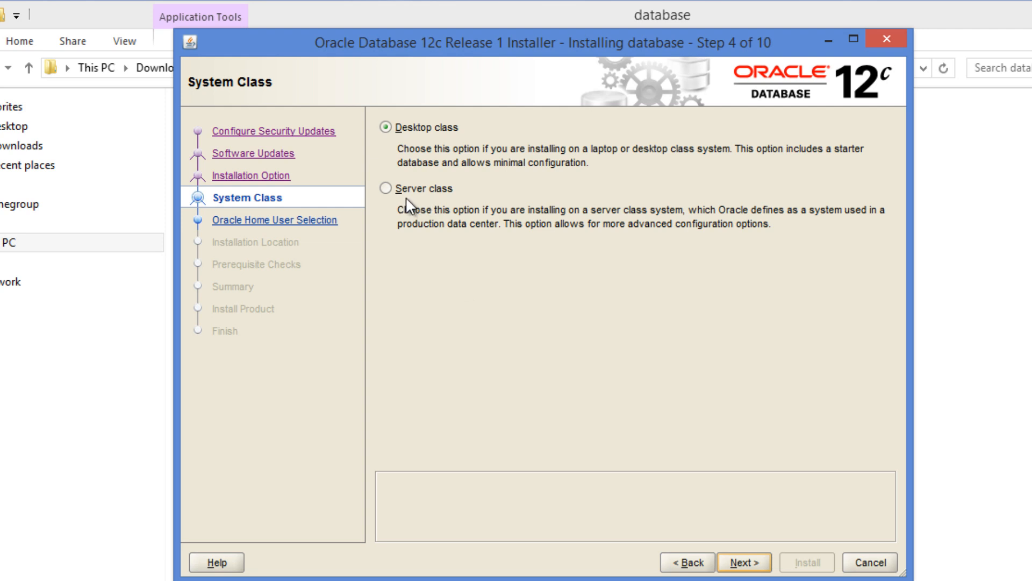
mouse_move(705, 549)
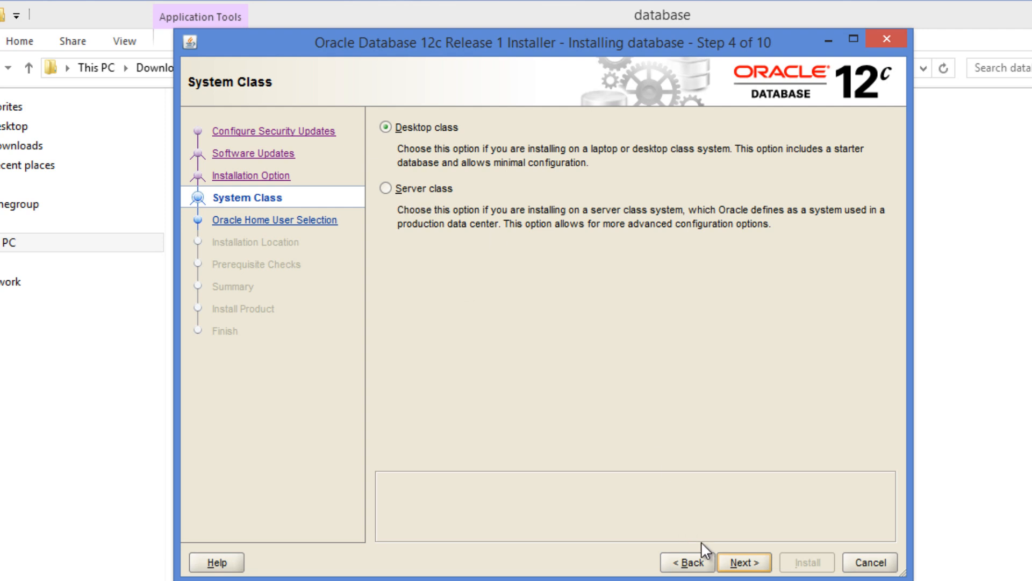
Use the Windows Built-in Account as Oracle Home user and accept the INS-35810 warning.
click(743, 562)
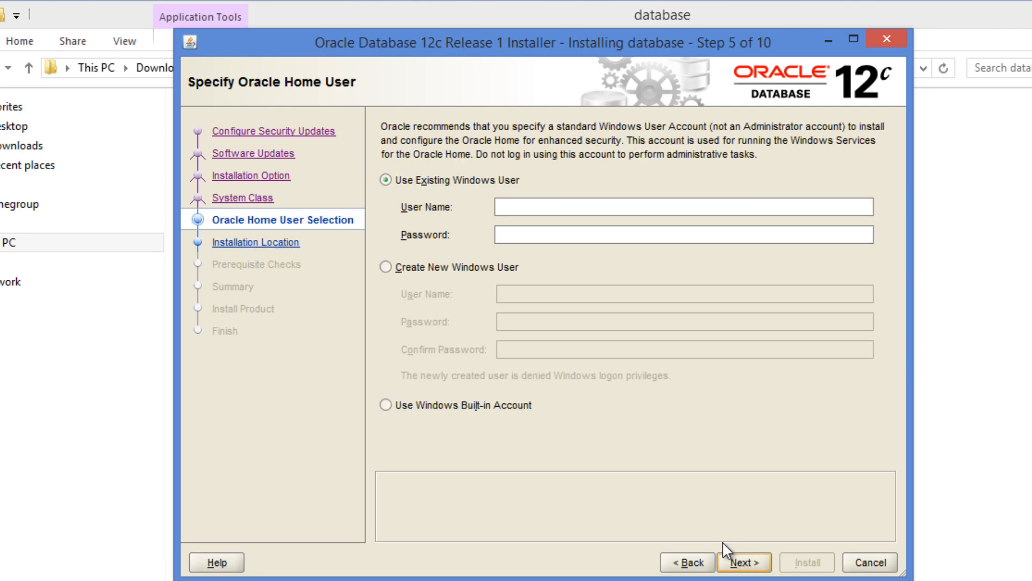
mouse_move(521, 445)
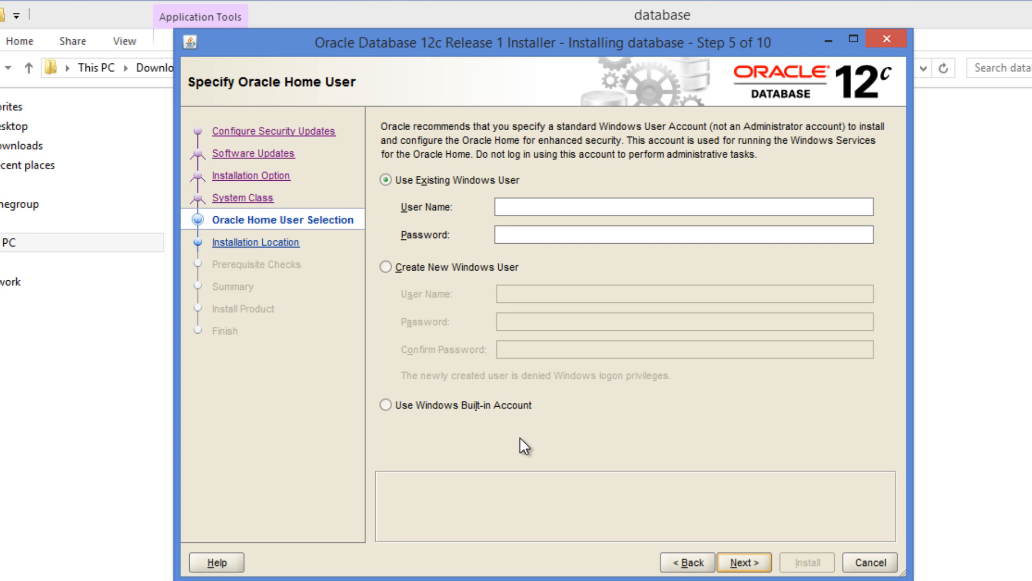
click(385, 404)
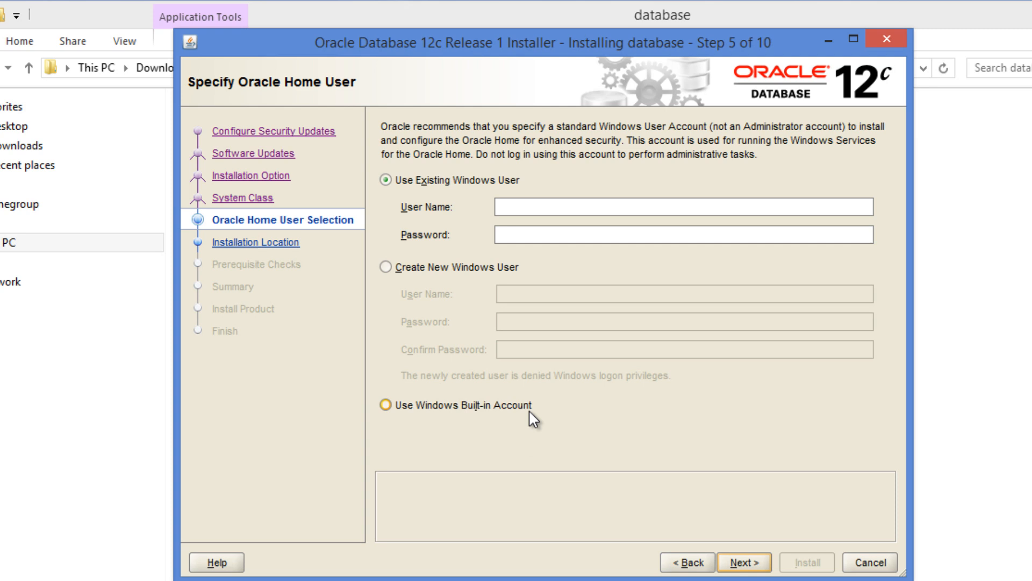
mouse_move(477, 228)
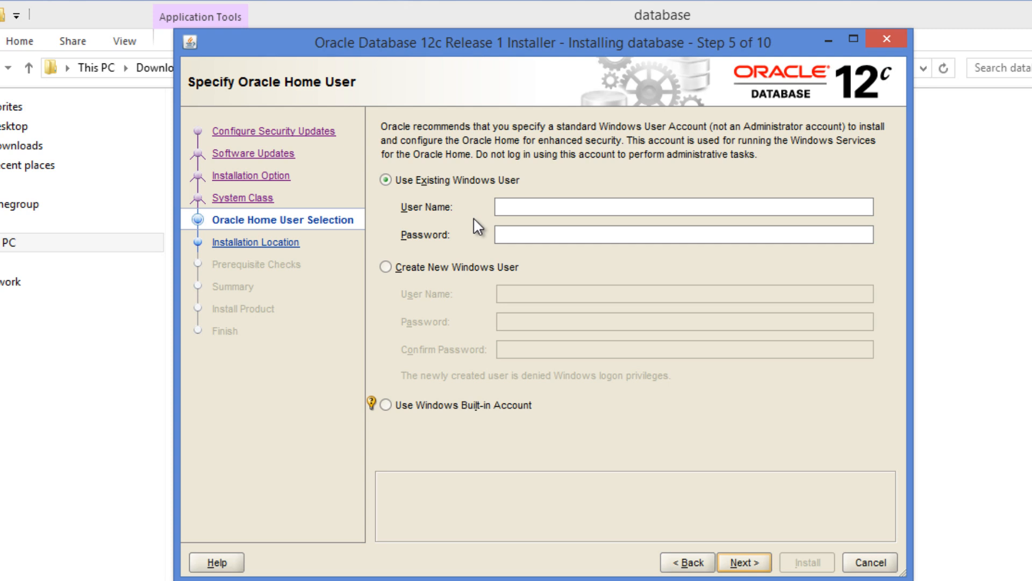
mouse_move(385, 278)
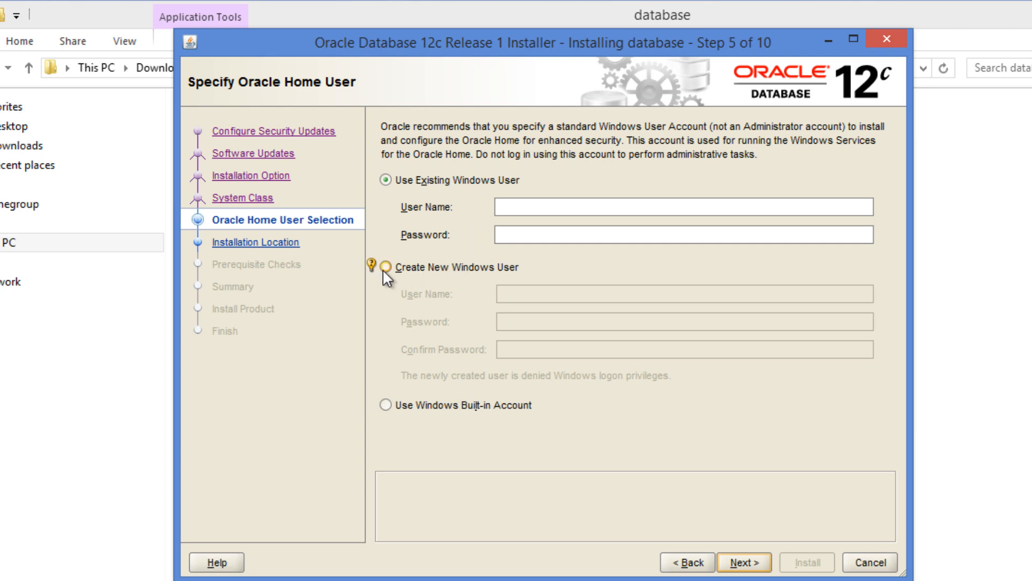
mouse_move(387, 412)
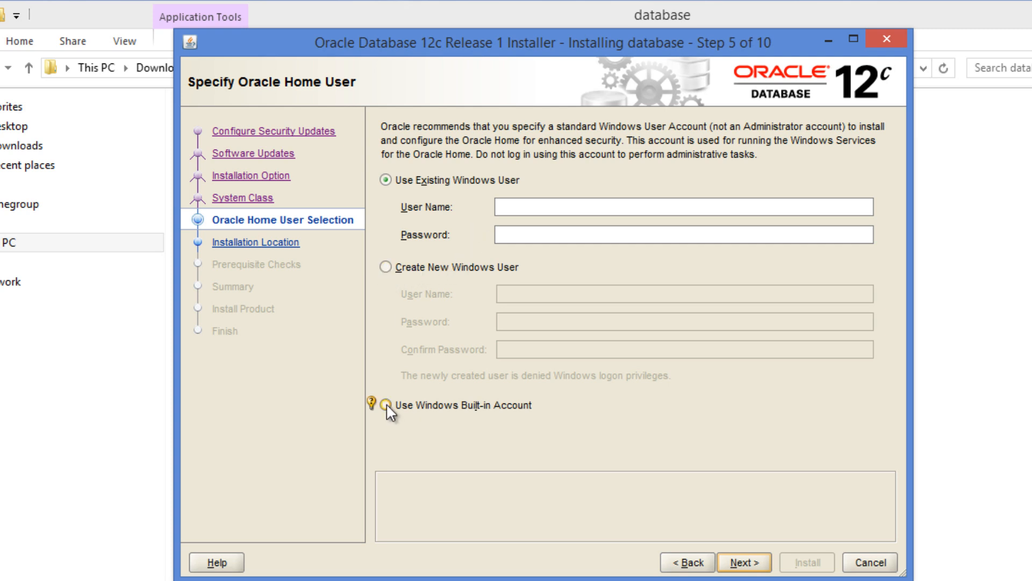
click(387, 404)
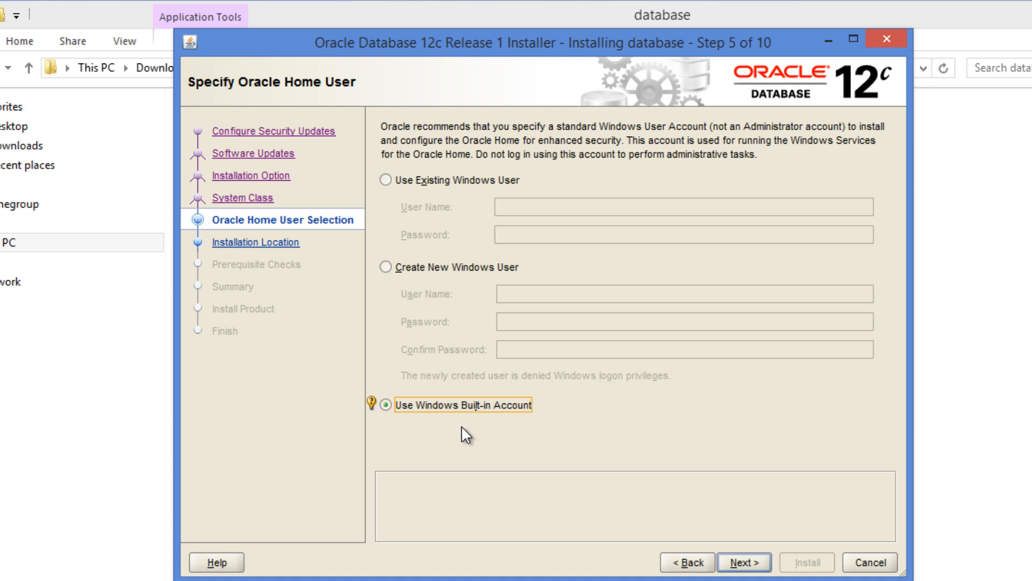
mouse_move(601, 443)
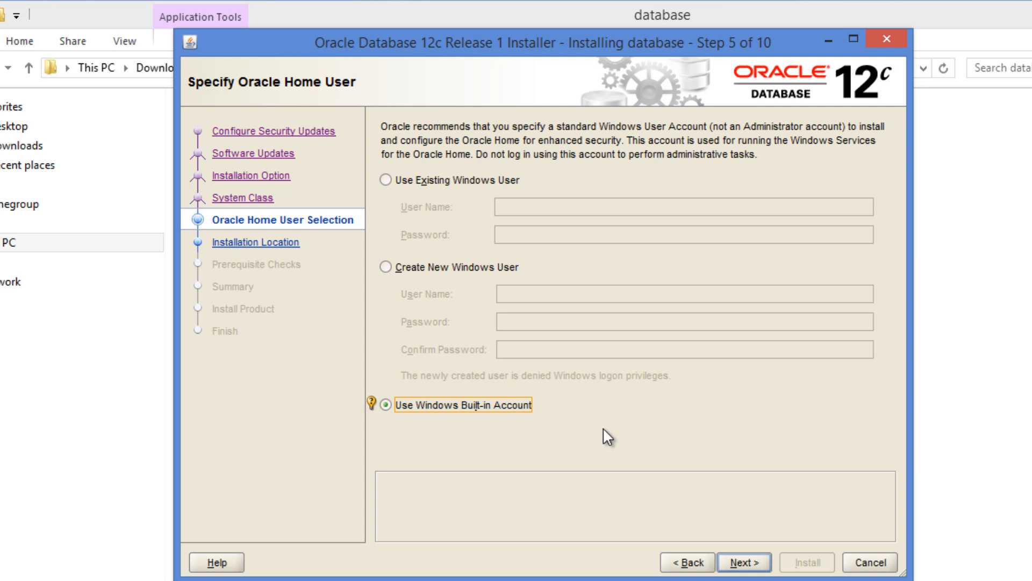
mouse_move(469, 239)
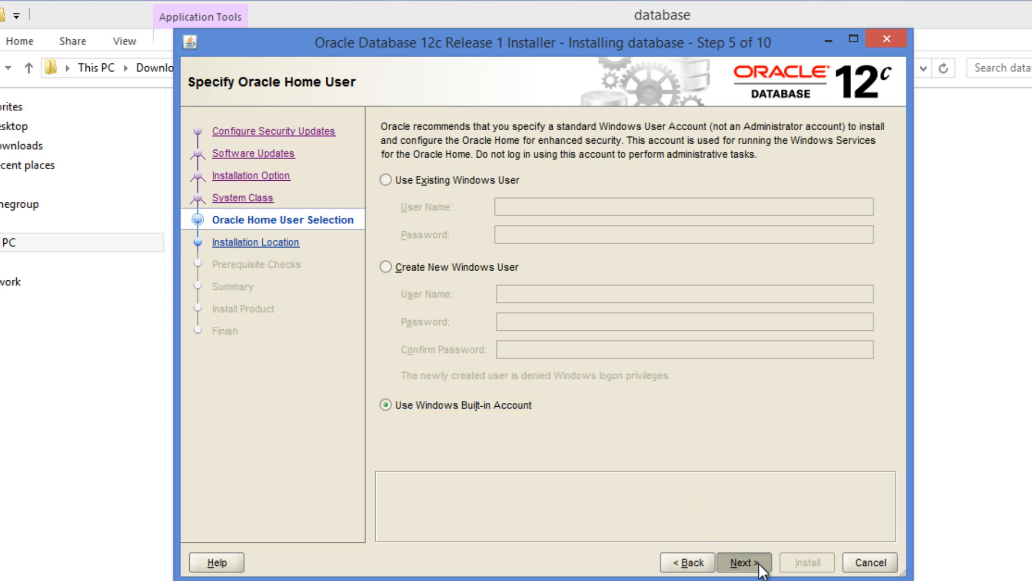
click(744, 561)
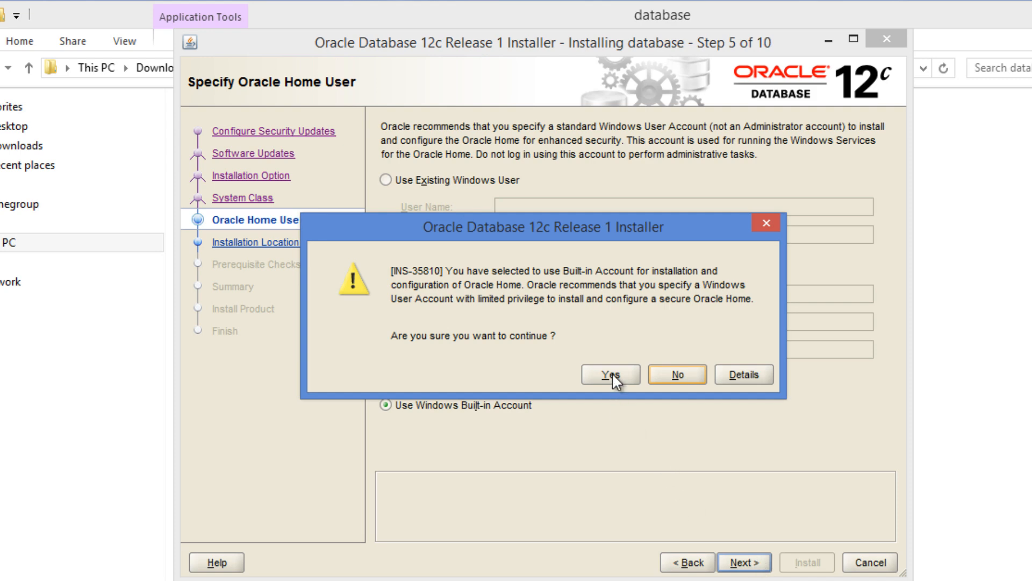
click(609, 374)
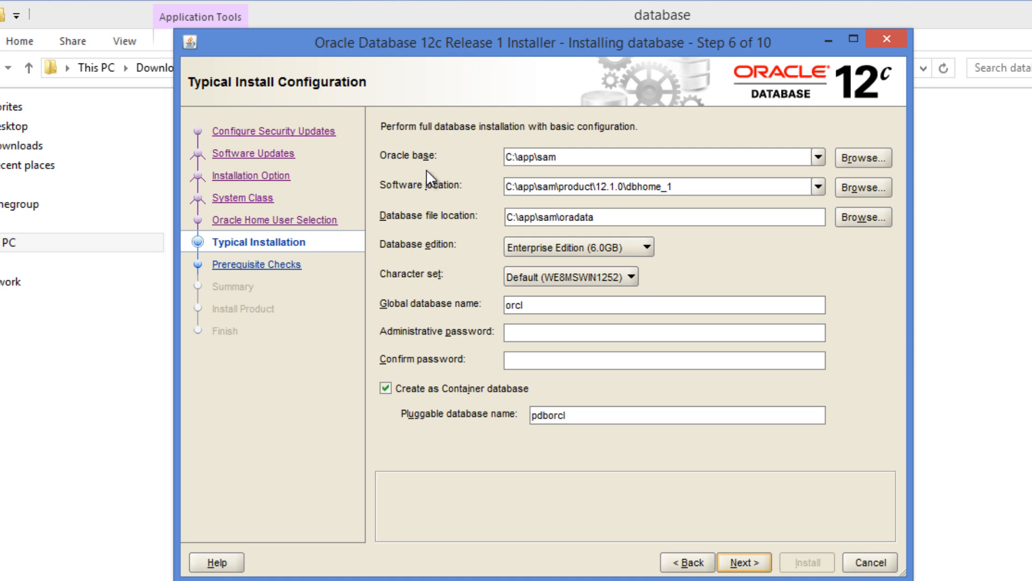
mouse_move(429, 279)
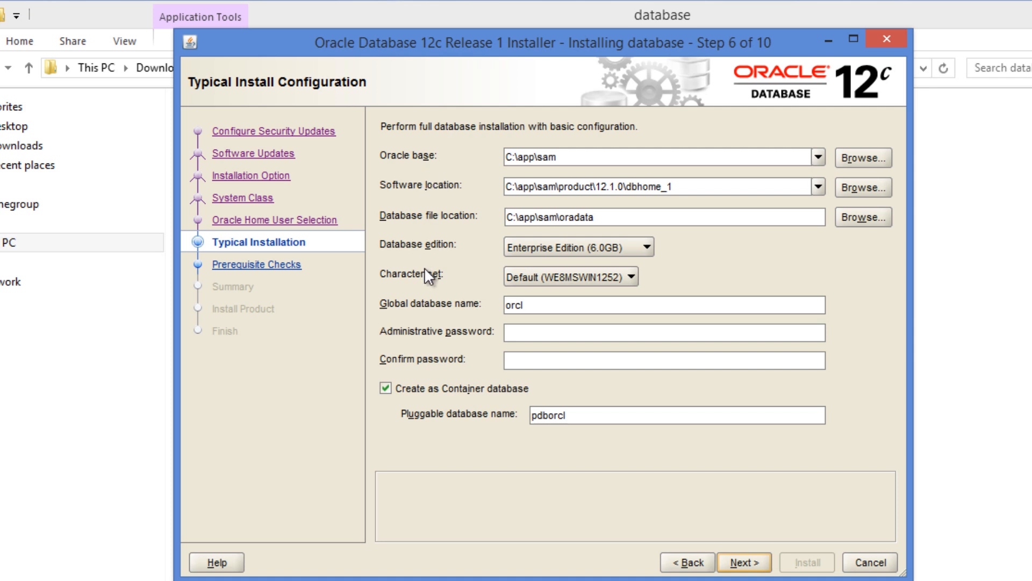
mouse_move(456, 172)
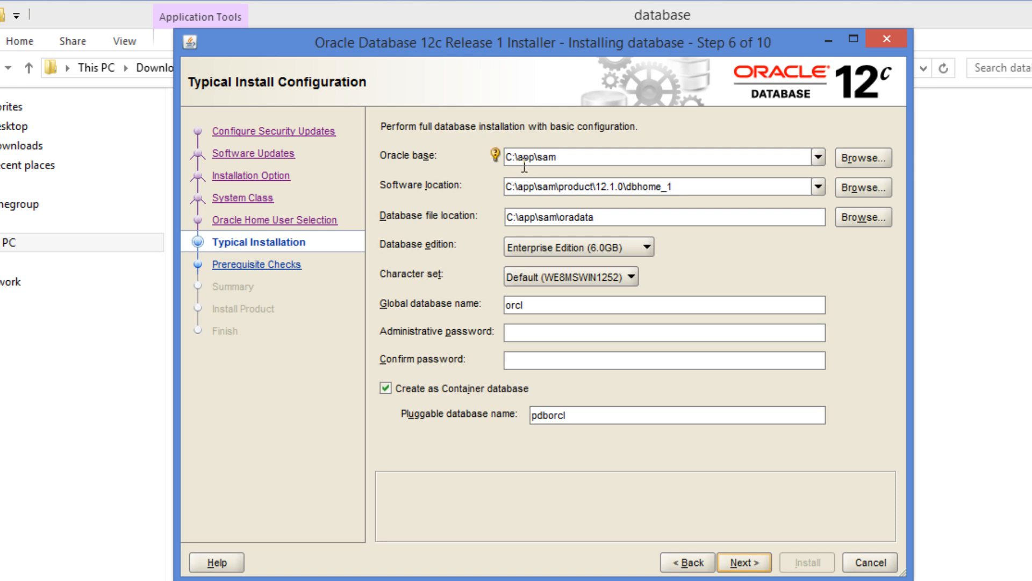
mouse_move(560, 158)
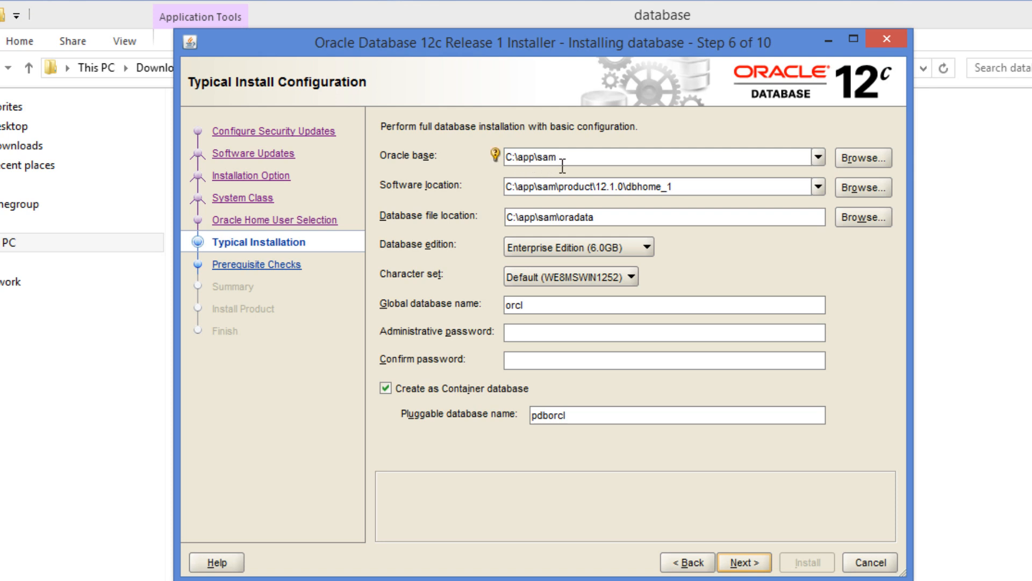
mouse_move(771, 286)
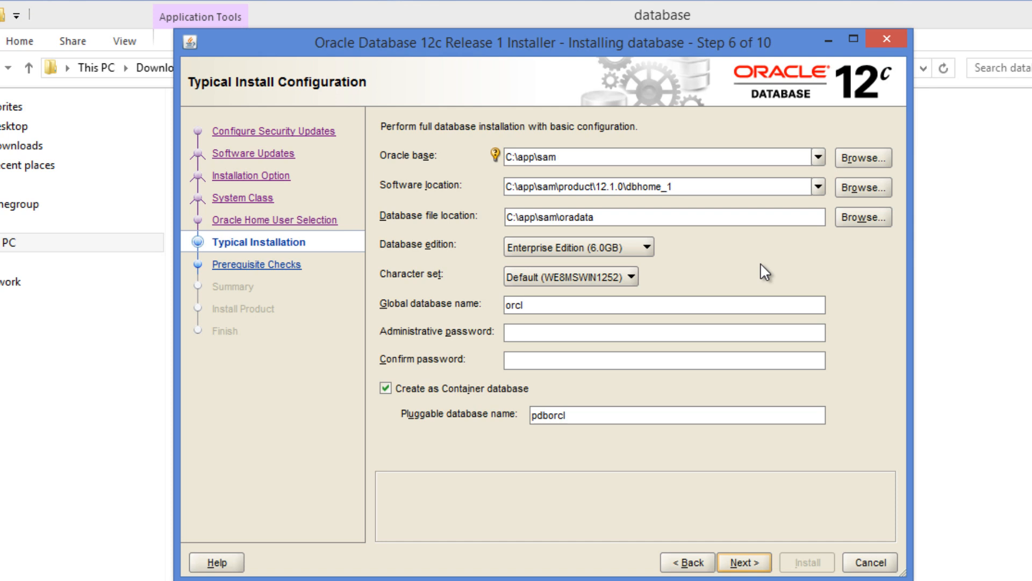
mouse_move(753, 260)
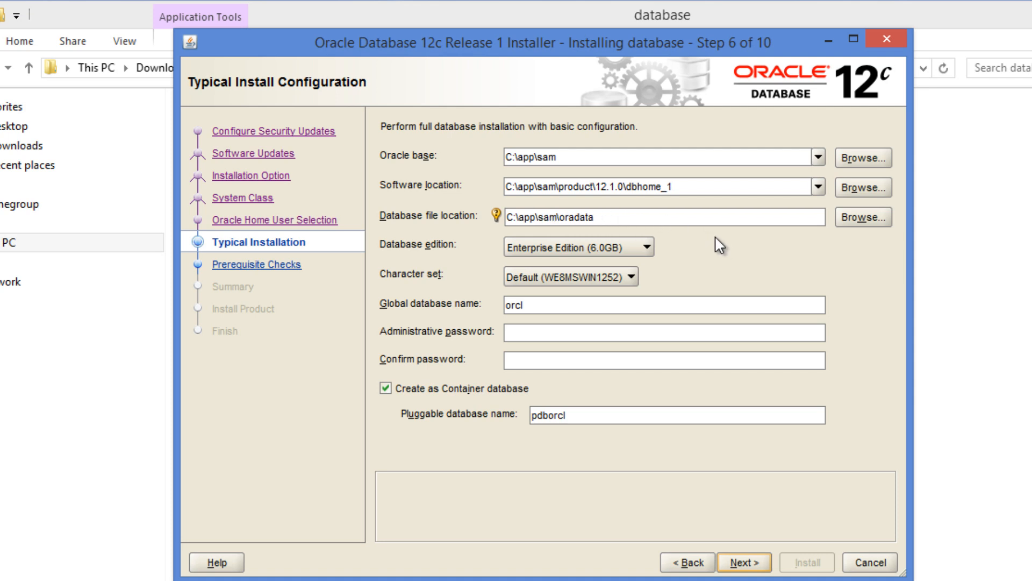
mouse_move(711, 245)
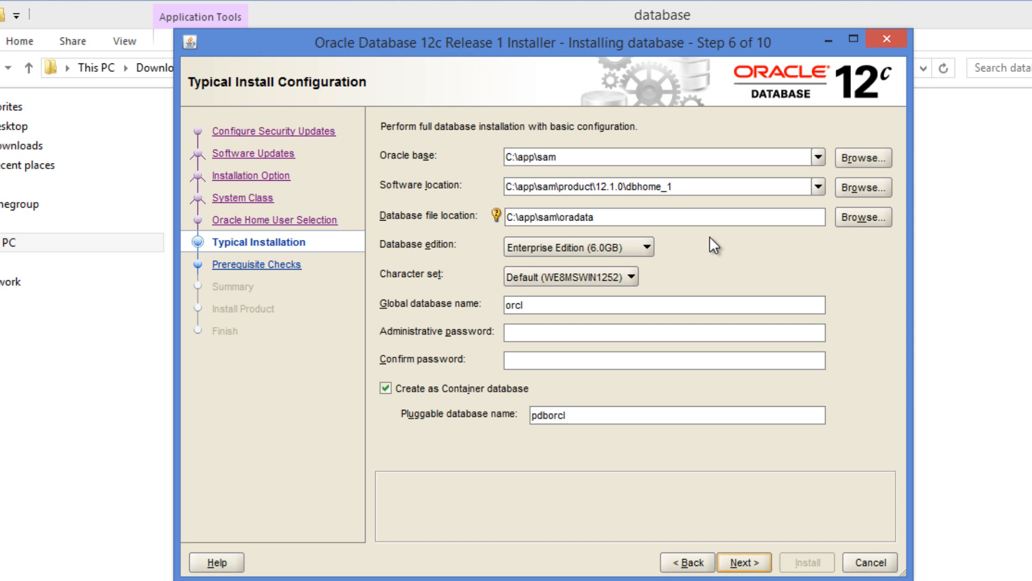
mouse_move(692, 272)
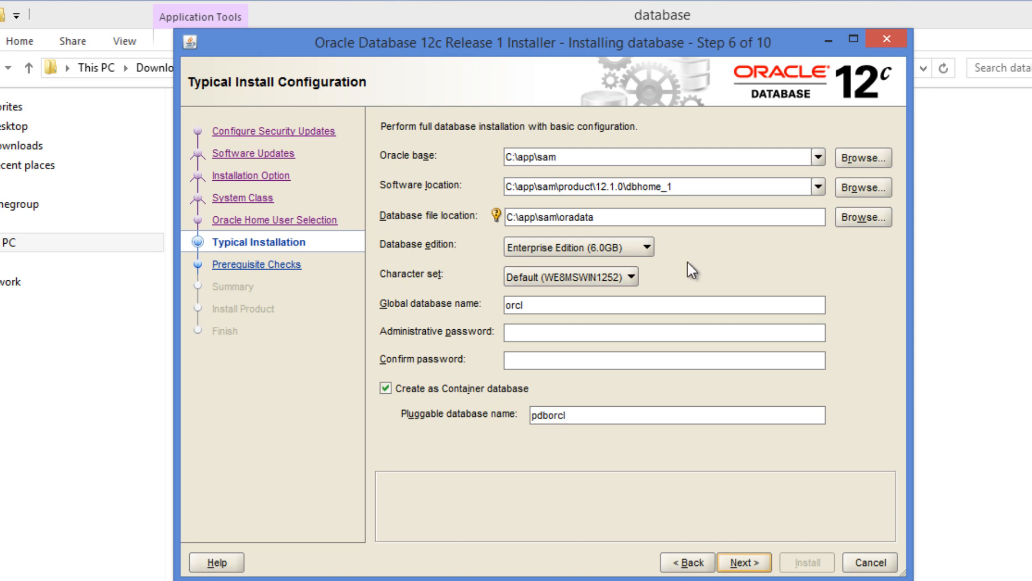
mouse_move(588, 311)
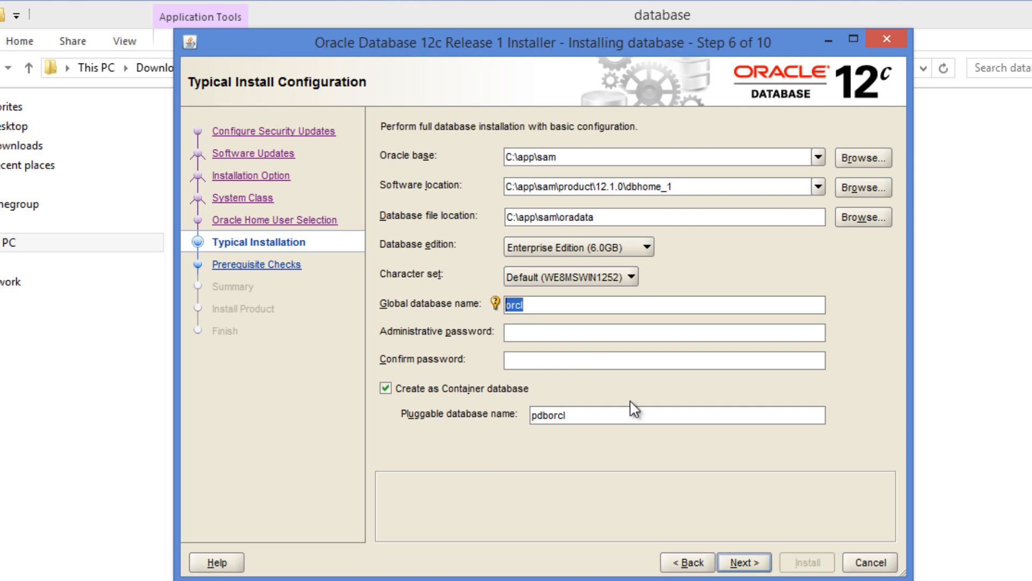
Enter global database name demodb1 and enter and confirm the administrative password.
text(demo)
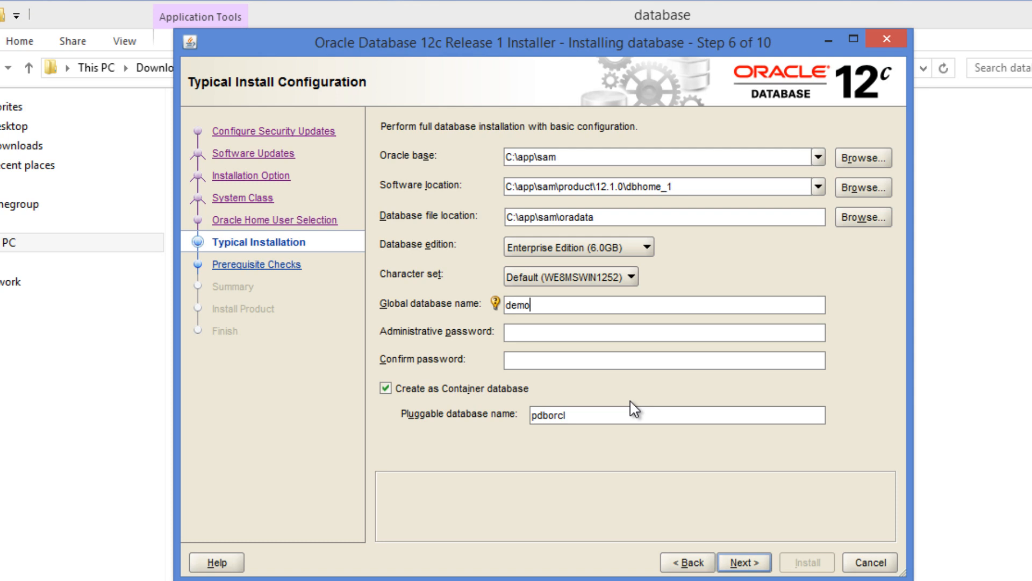
text(db1)
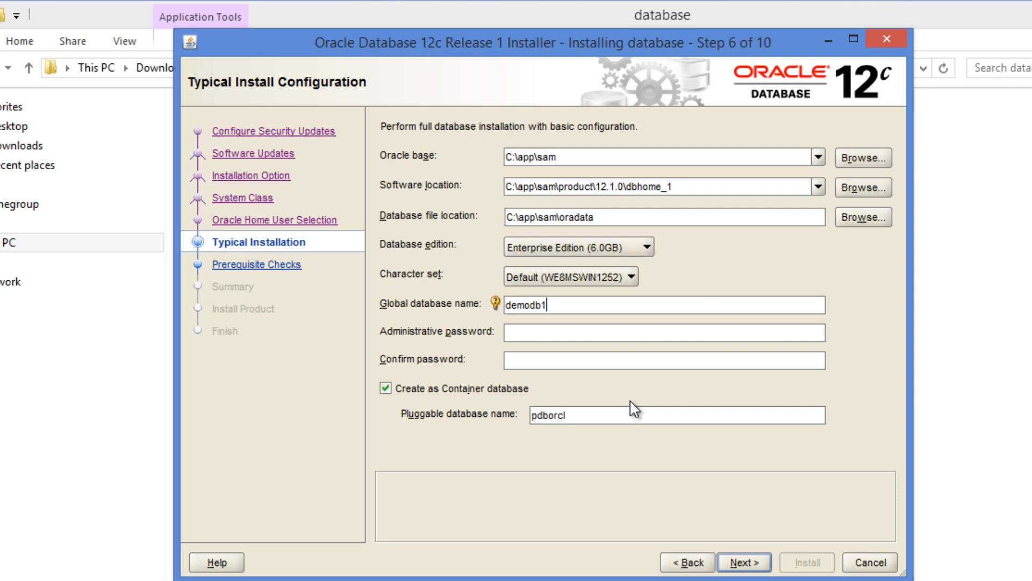
click(658, 332)
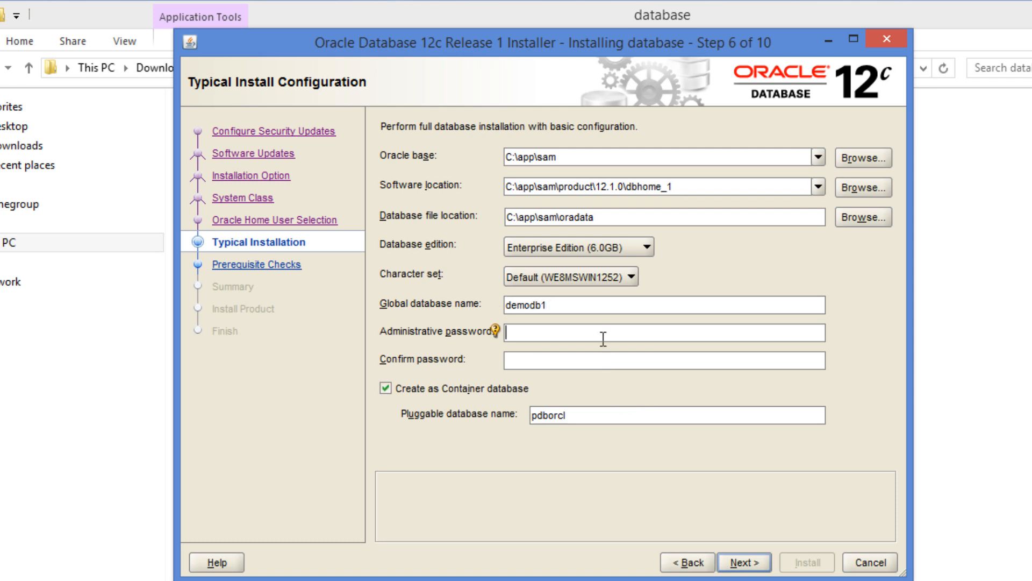
text(••••)
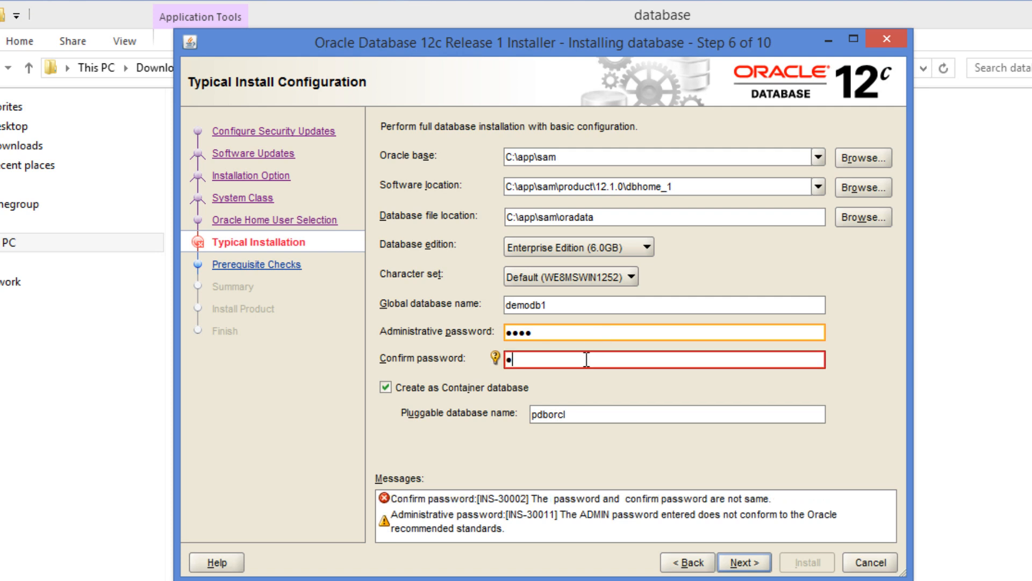
text(••••)
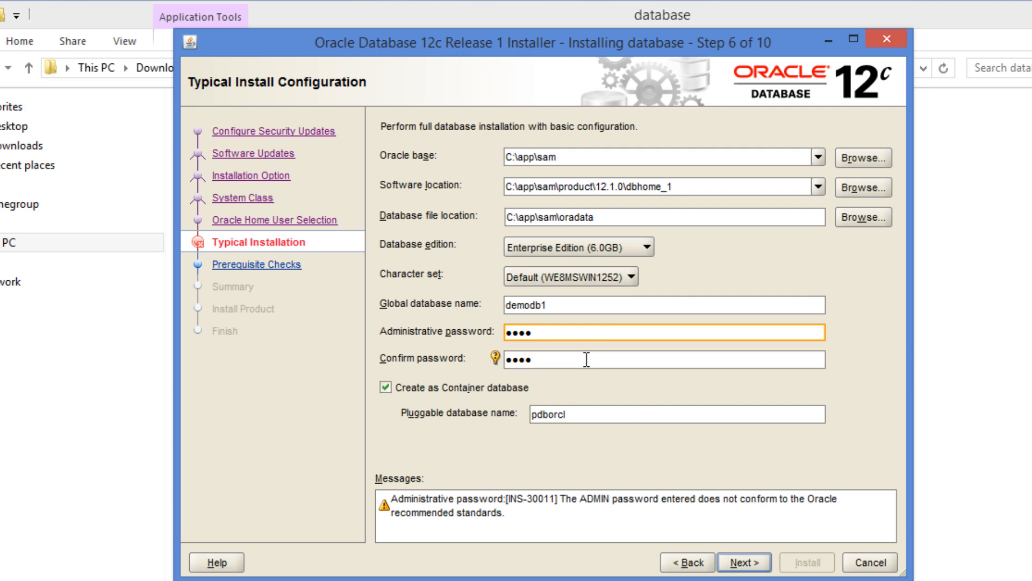
mouse_move(594, 509)
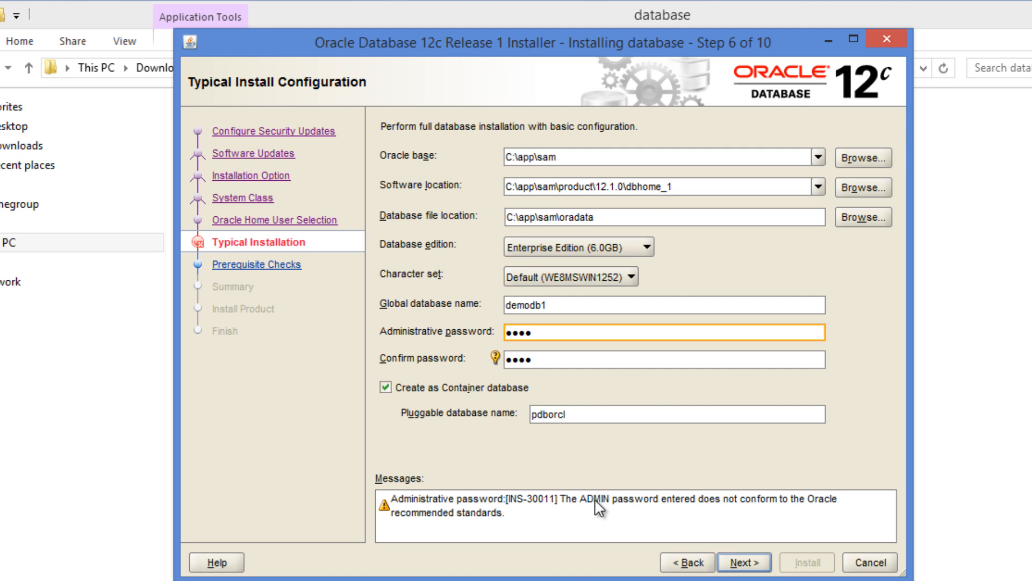
mouse_move(649, 479)
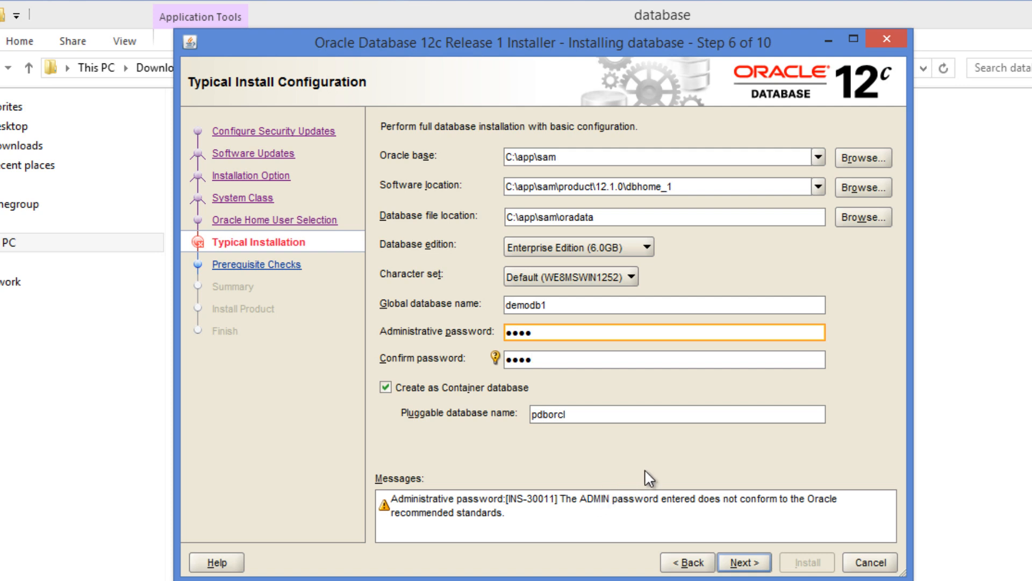
mouse_move(677, 475)
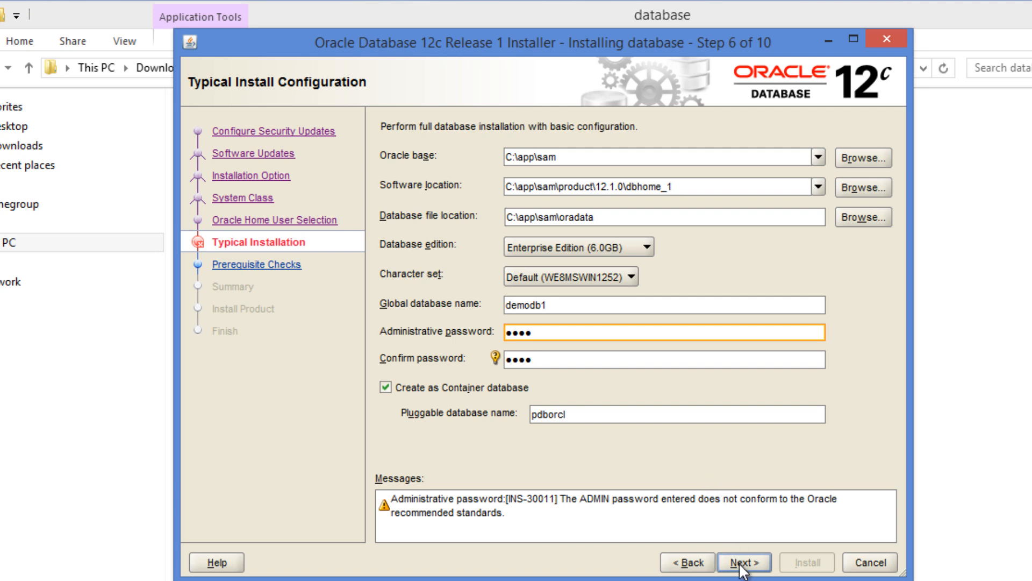
Accept the INS-30011 password warning and continue to the Summary step.
click(743, 562)
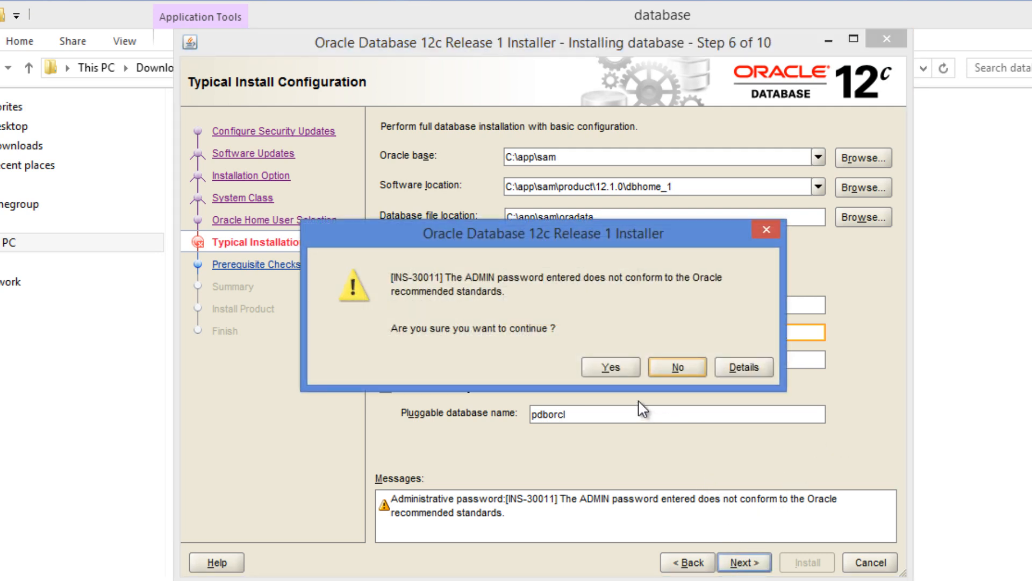
click(609, 366)
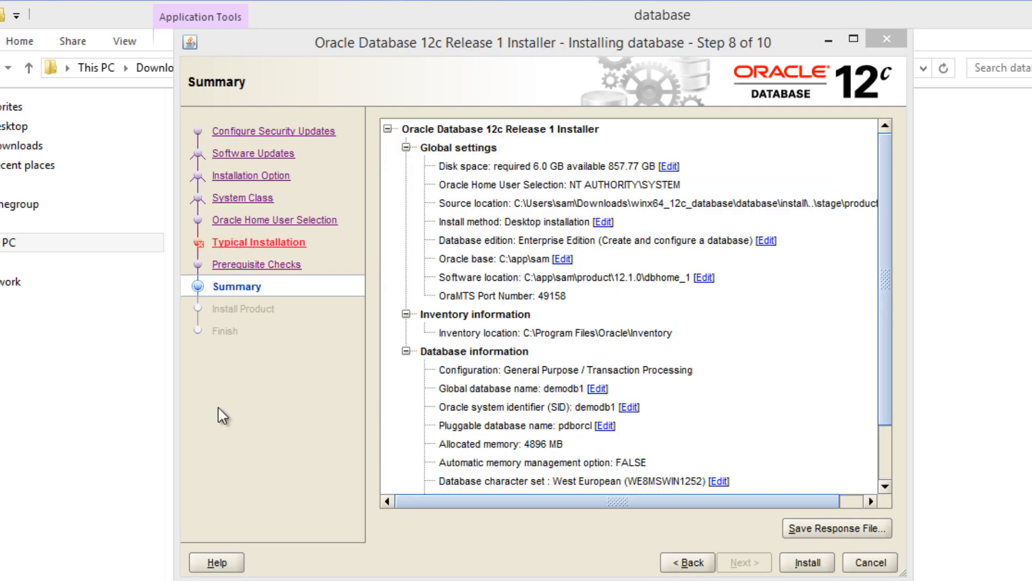
mouse_move(885, 253)
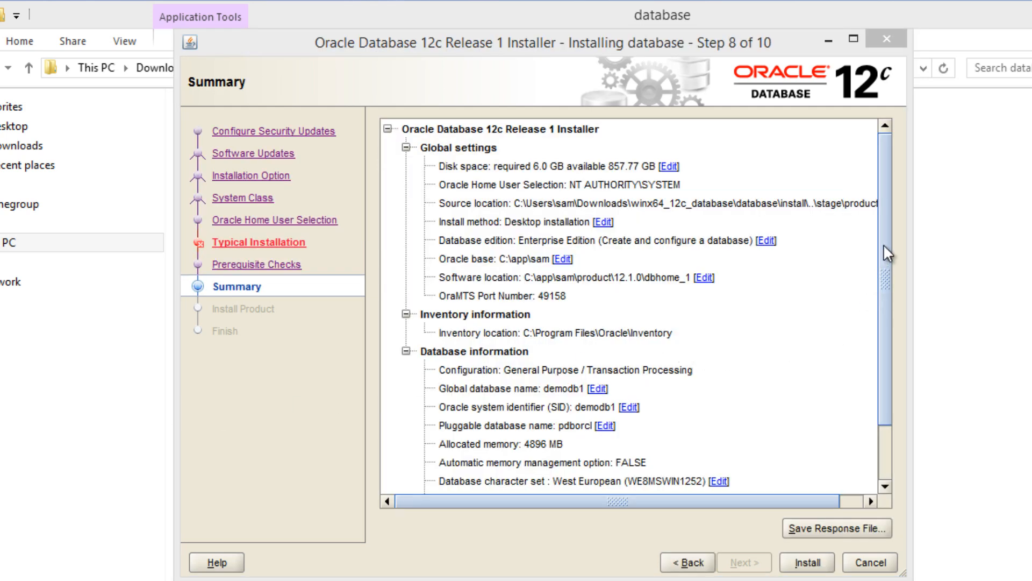
Review the demodb1 install summary and start the installation.
scroll(down, 3)
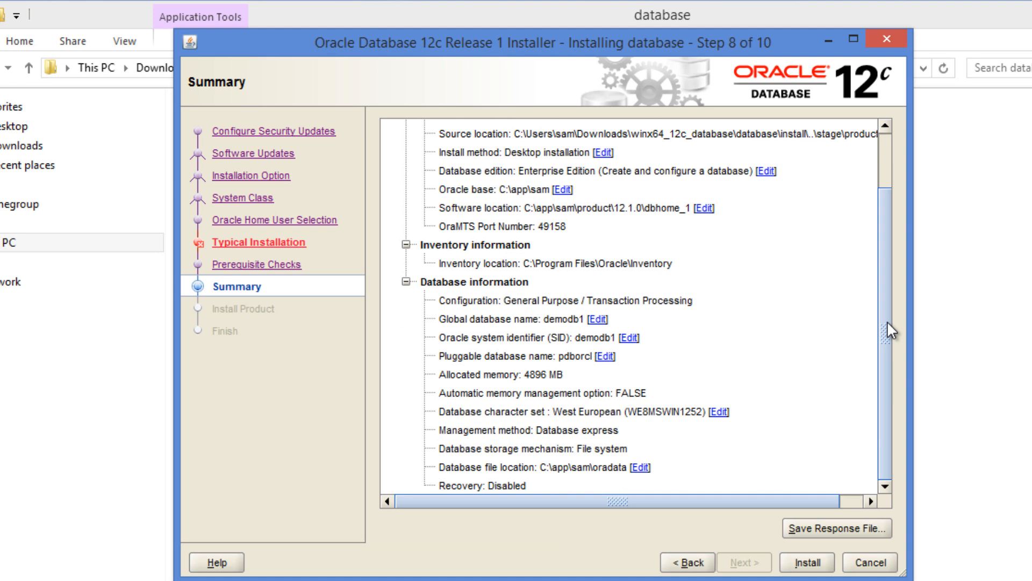
scroll(up, 3)
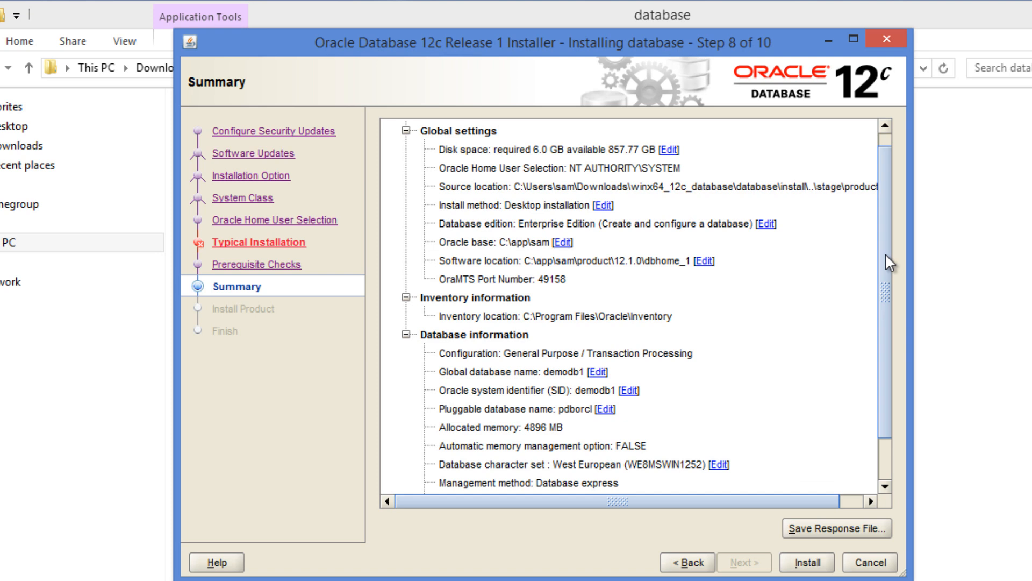
scroll(down, 3)
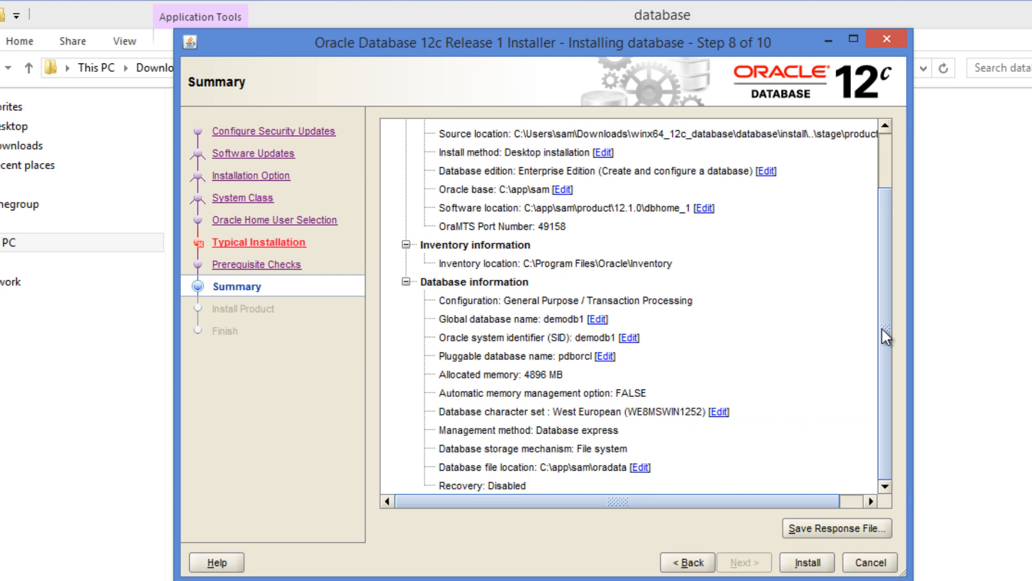
scroll(up, 3)
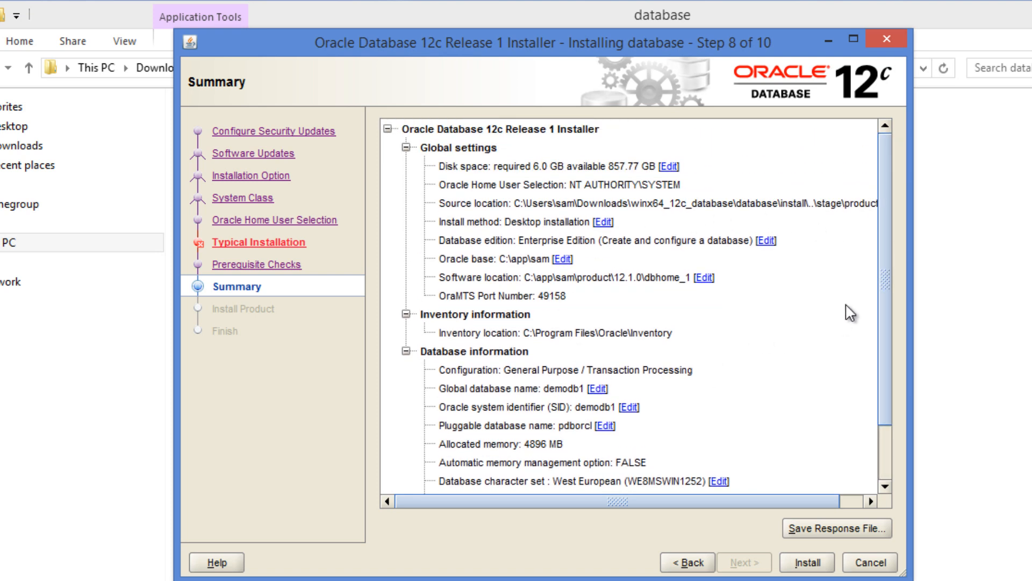
scroll(down, 3)
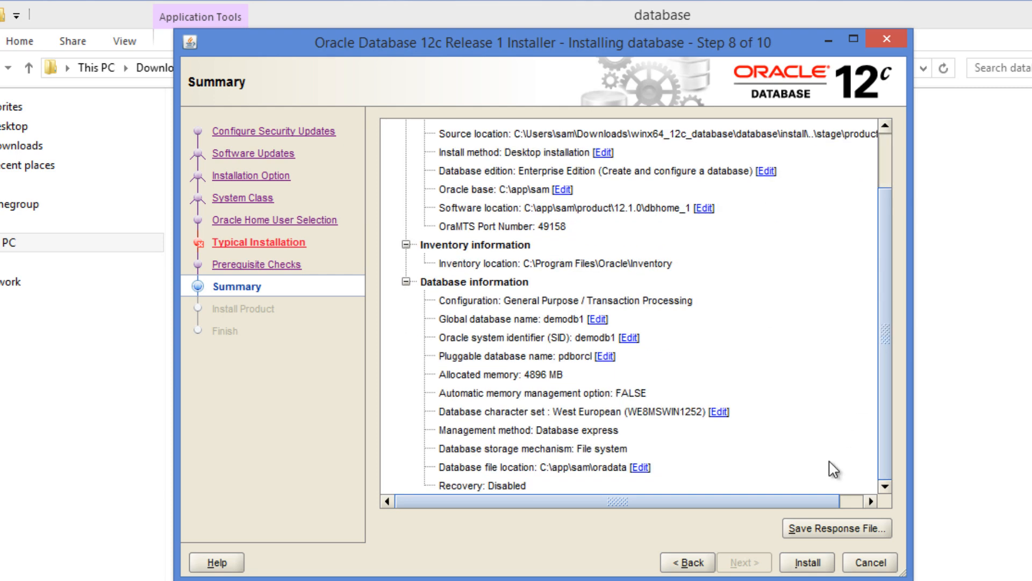
click(806, 563)
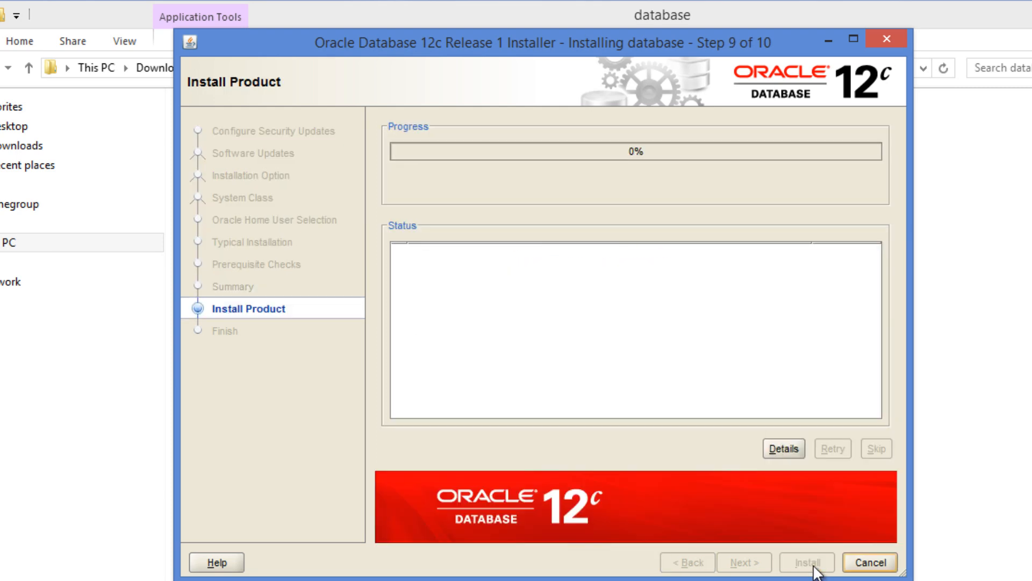
Wait while installation prepares and copies files into dbhome_1, reaching 8%.
click(805, 562)
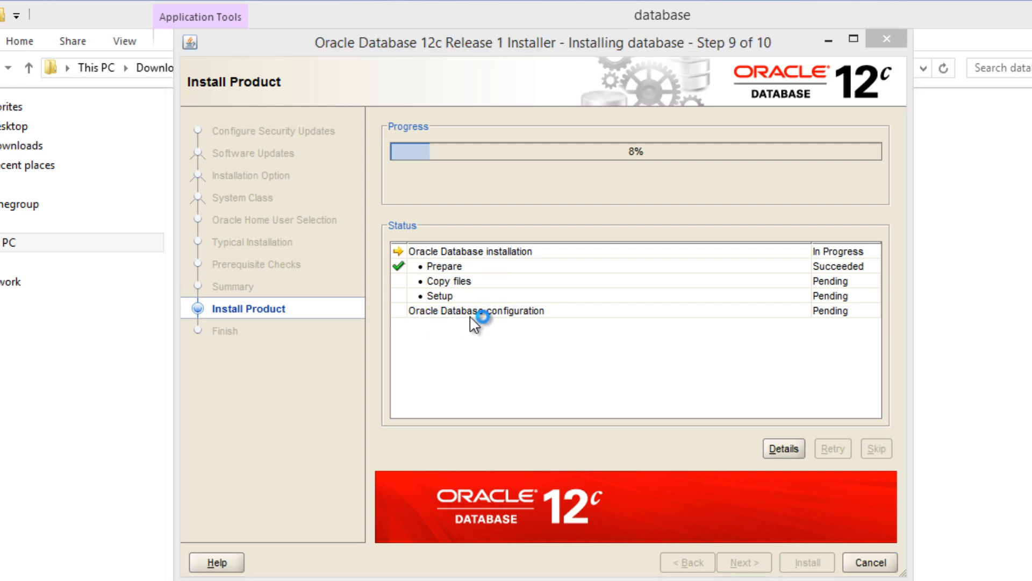
mouse_move(545, 331)
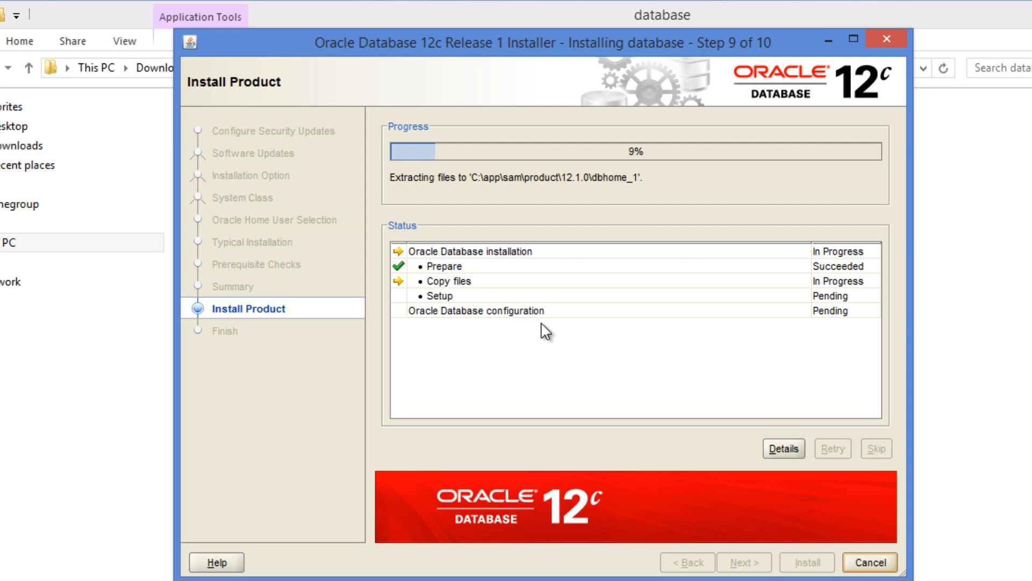
mouse_move(672, 343)
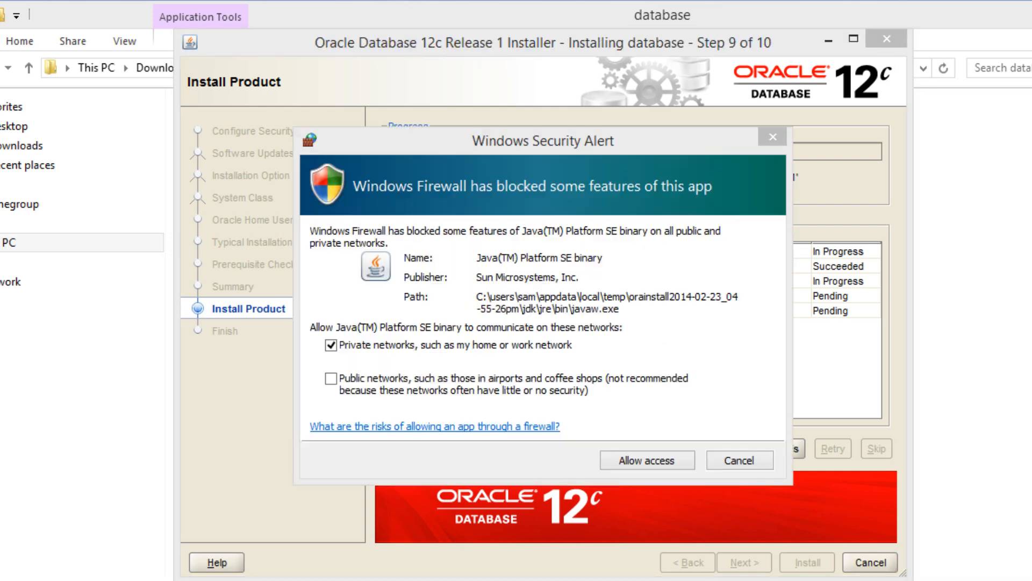
mouse_move(520, 257)
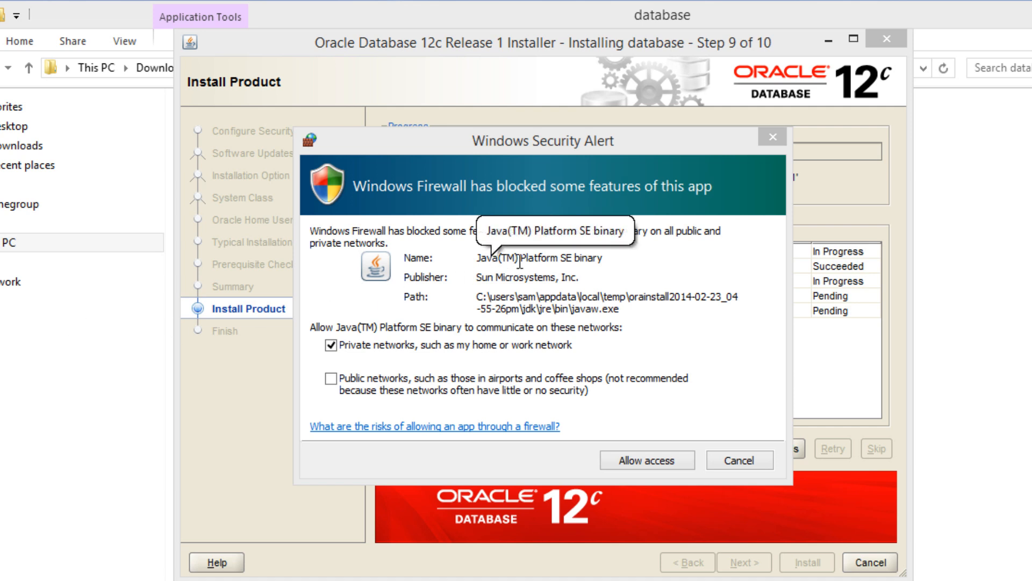
mouse_move(599, 207)
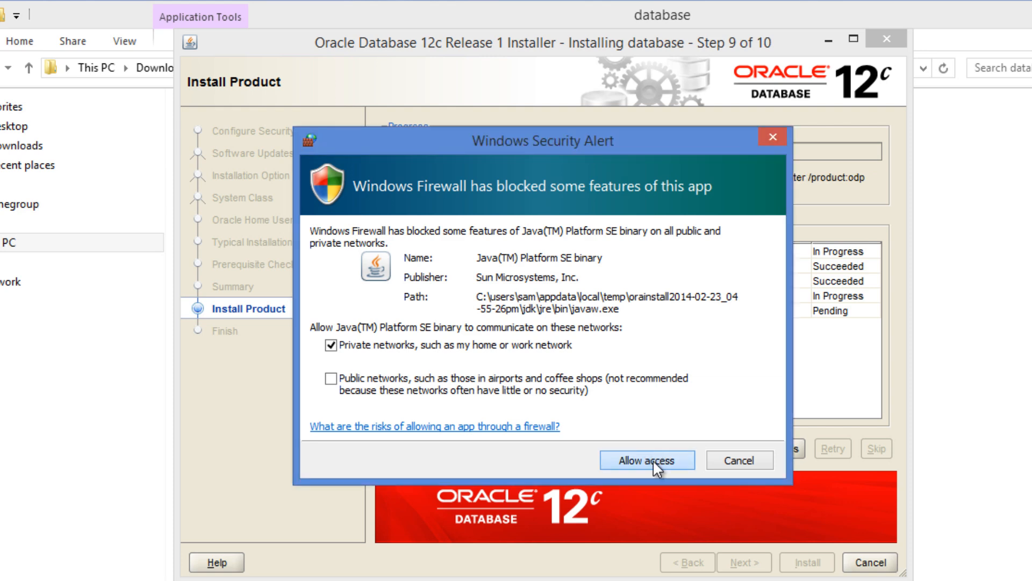
Allow the Java Platform SE binary through the firewall on private networks.
click(646, 461)
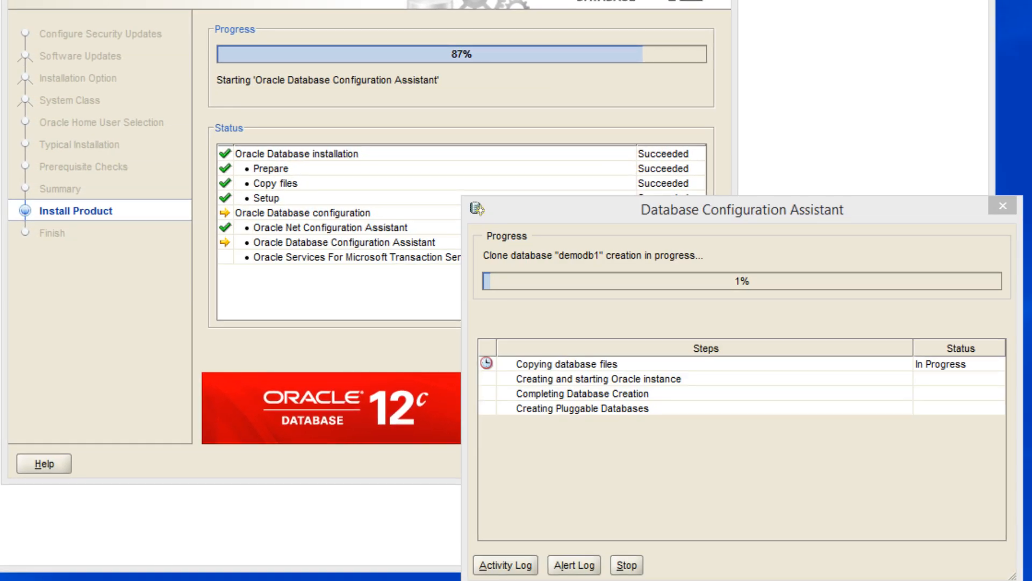
mouse_move(687, 235)
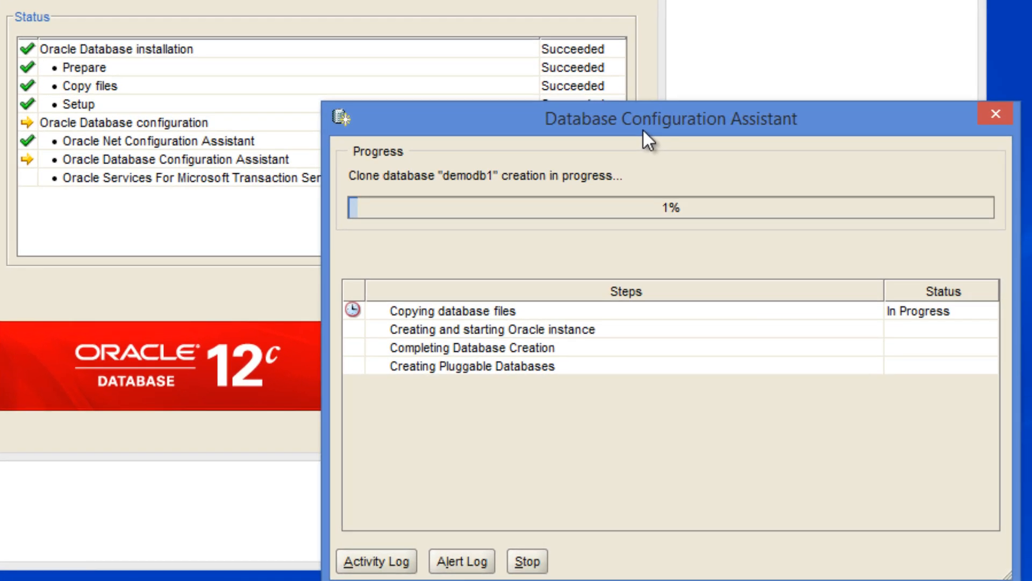
mouse_move(168, 149)
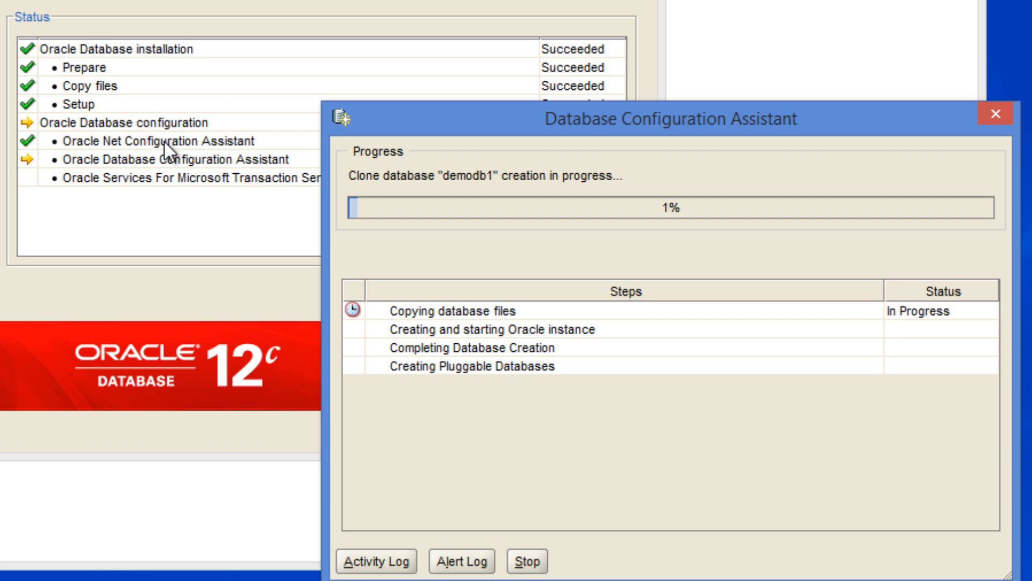
mouse_move(449, 369)
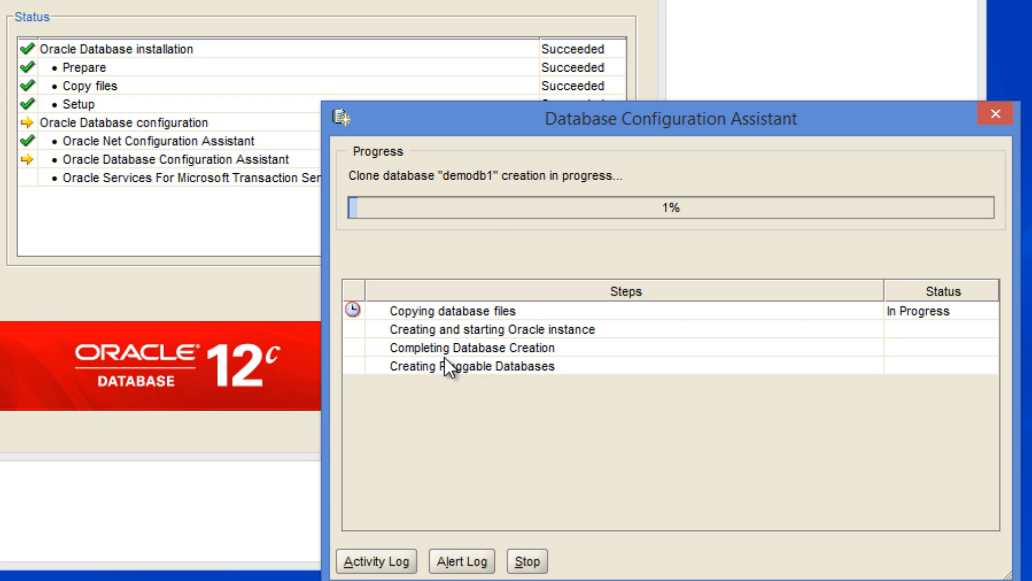
mouse_move(560, 407)
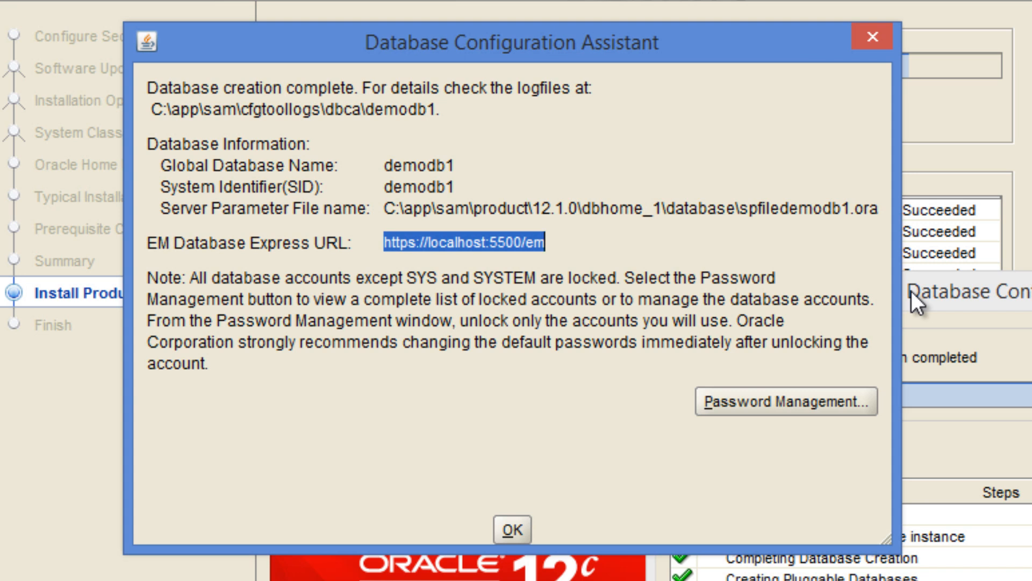
mouse_move(156, 128)
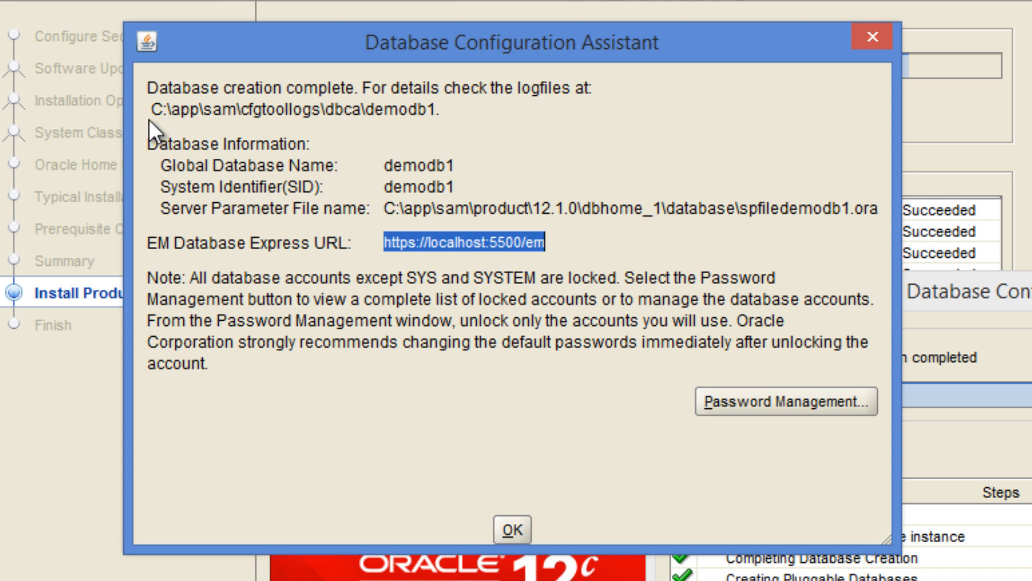
mouse_move(156, 98)
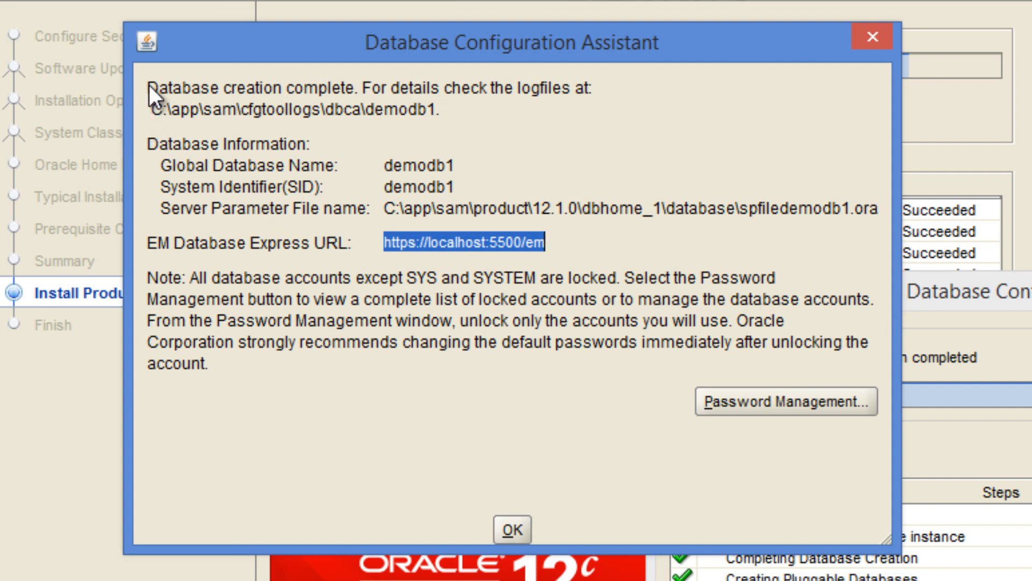